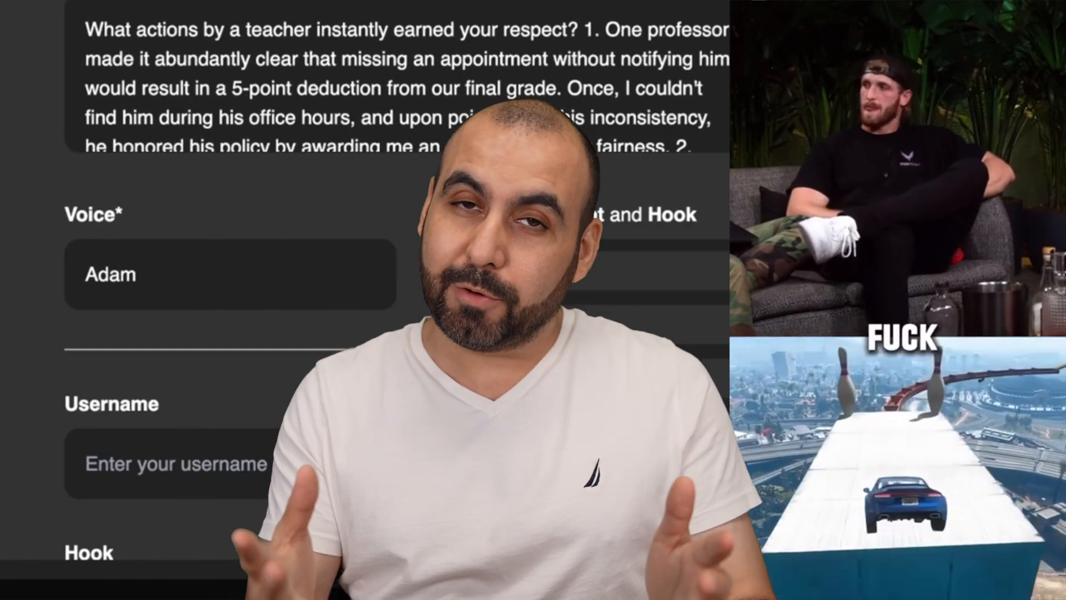
Start playback of the colourful bottles sample video in the left player
{"action": "type", "text": "Reddit.test"}
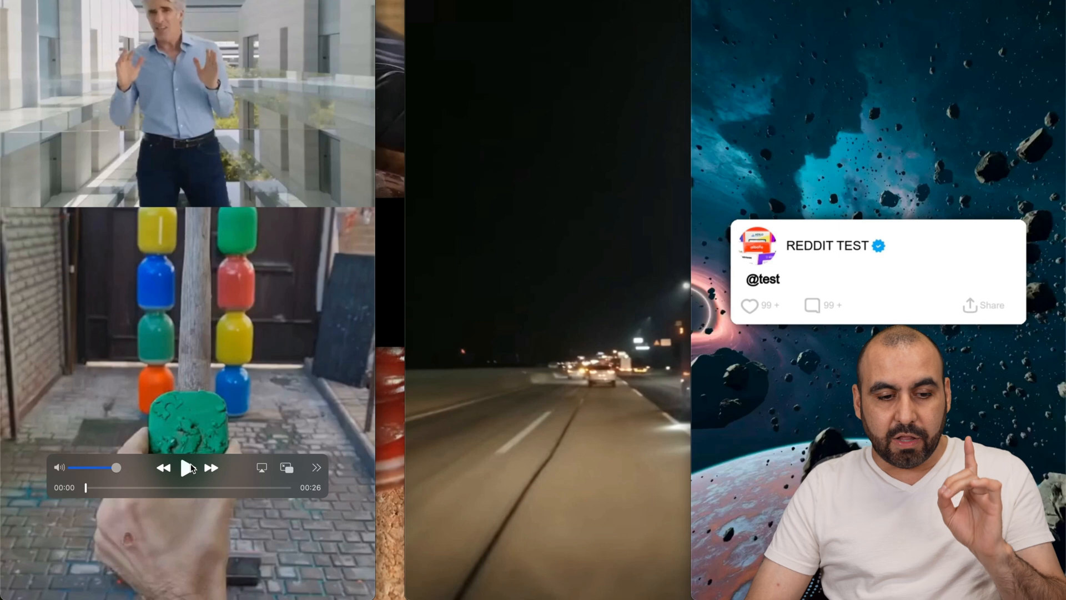
{"action": "left_click", "coordinate": [188, 468]}
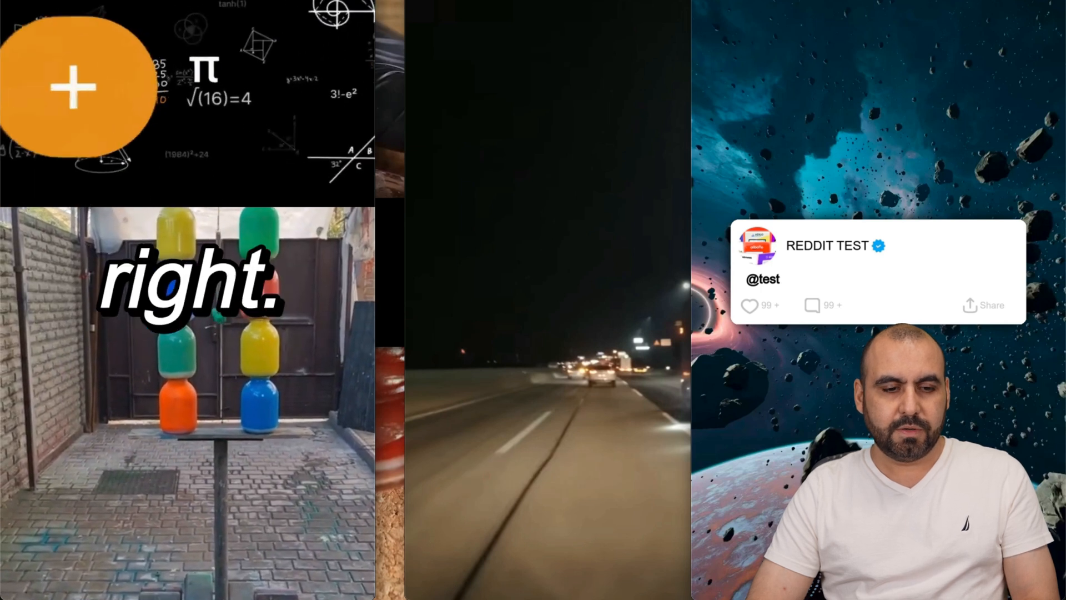
{"action": "left_click", "coordinate": [74, 87]}
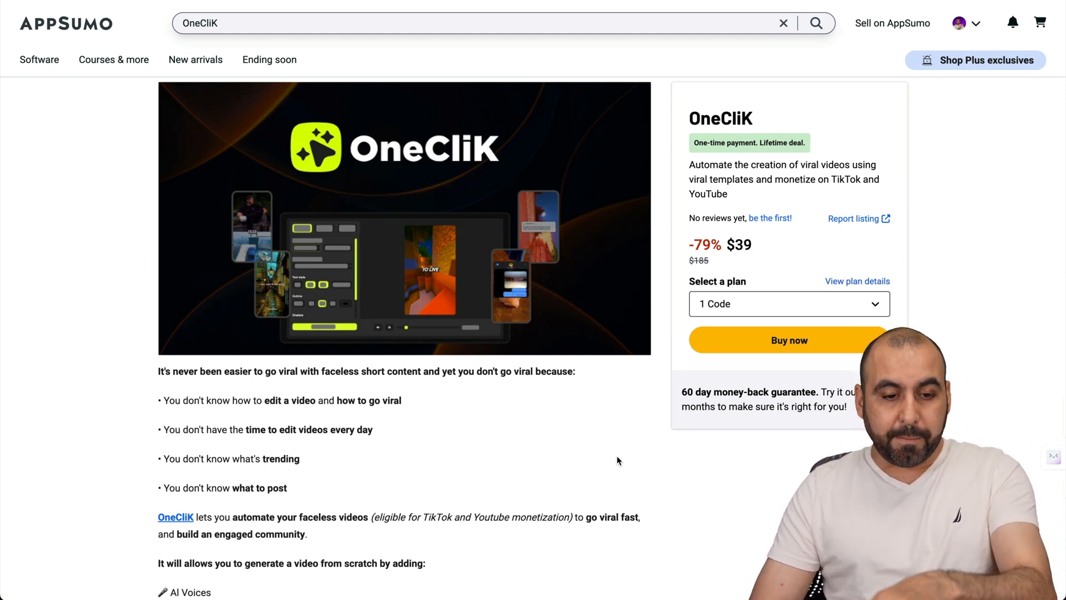
Scroll to Plans & features showing Plan 1 at $39 for 20 videos and Plan 2 at $78 for 40
{"action": "scroll", "scroll_direction": "down", "scroll_amount": 3}
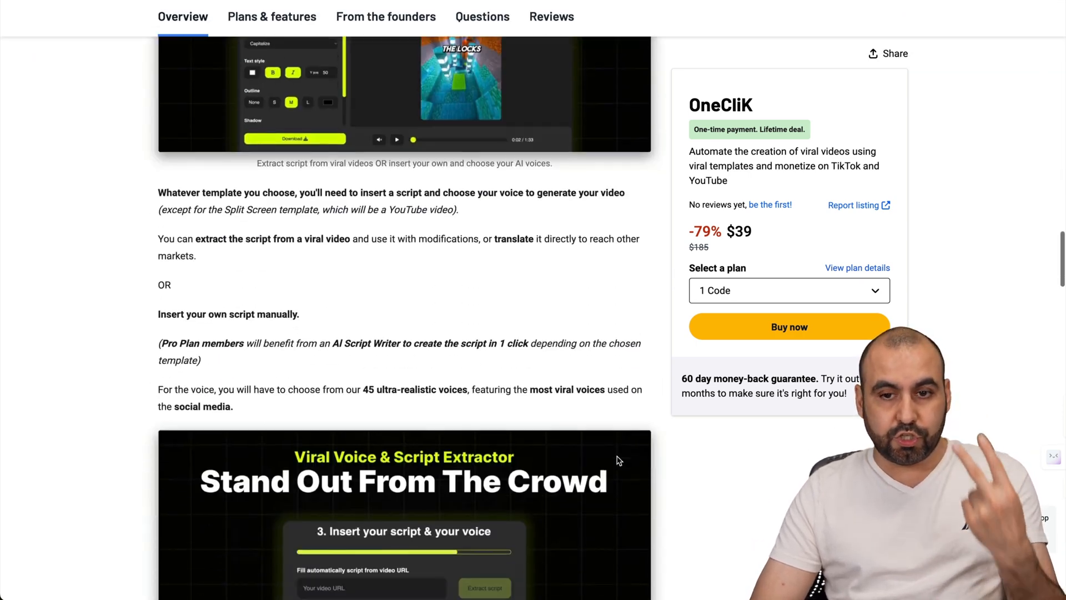
{"action": "scroll", "scroll_direction": "down", "scroll_amount": 3}
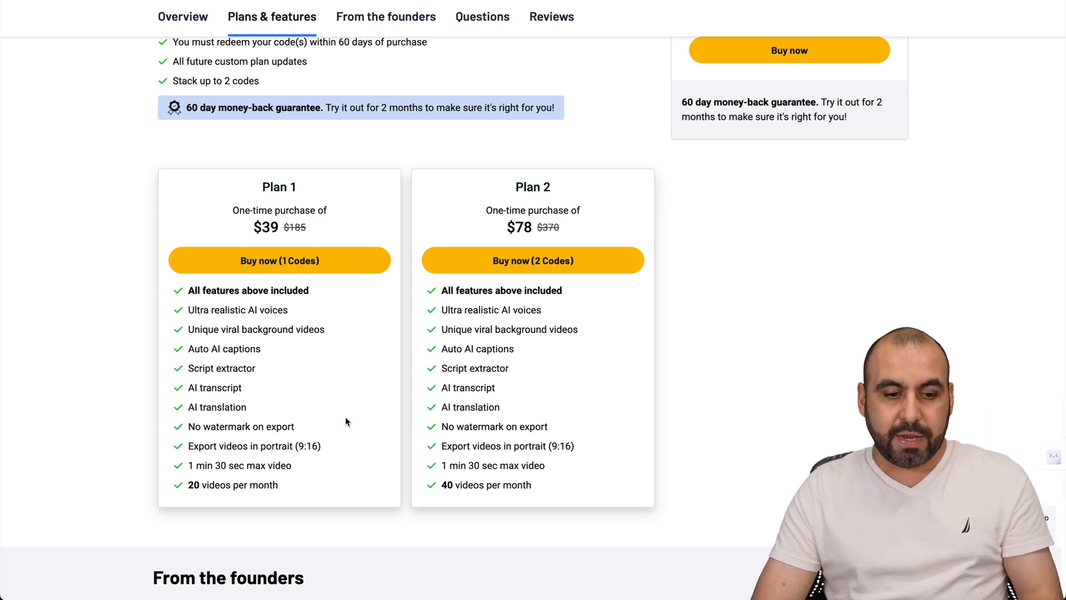
{"action": "mouse_move", "coordinate": [189, 470]}
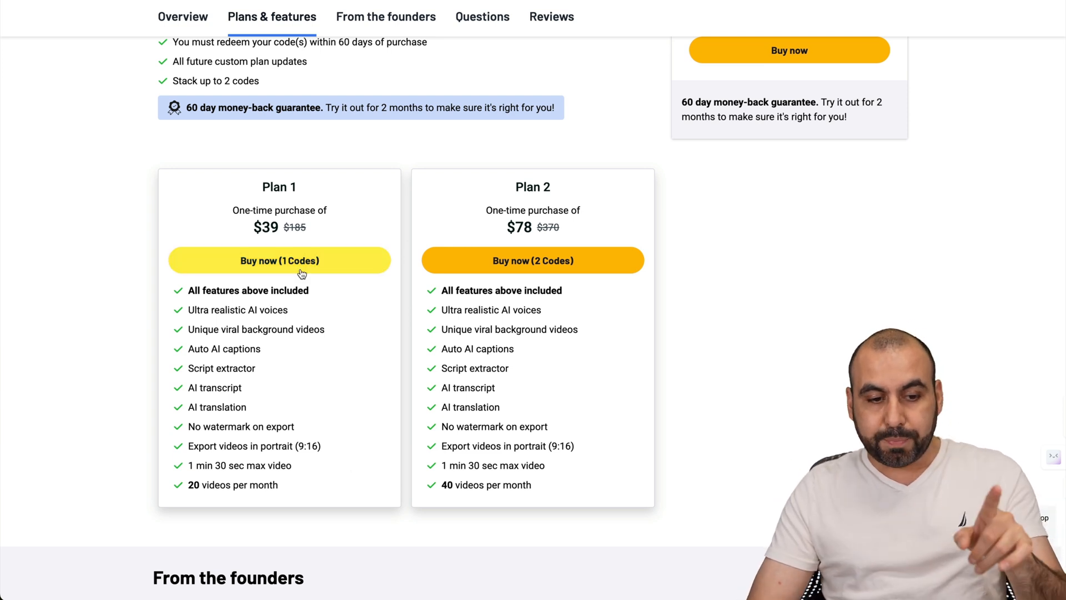
{"action": "double_click", "coordinate": [232, 484]}
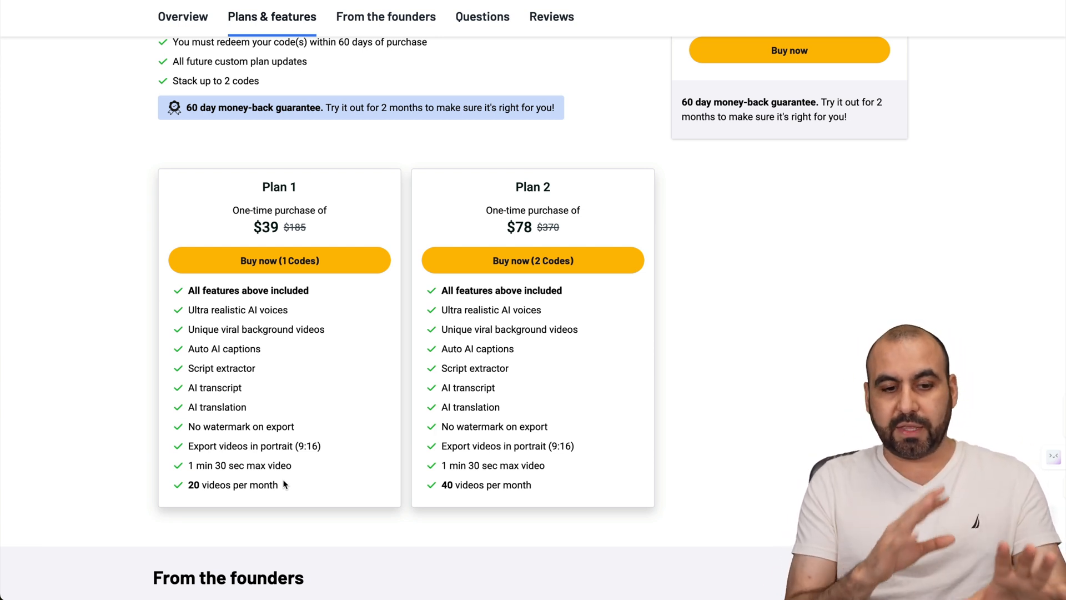
{"action": "double_click", "coordinate": [266, 226]}
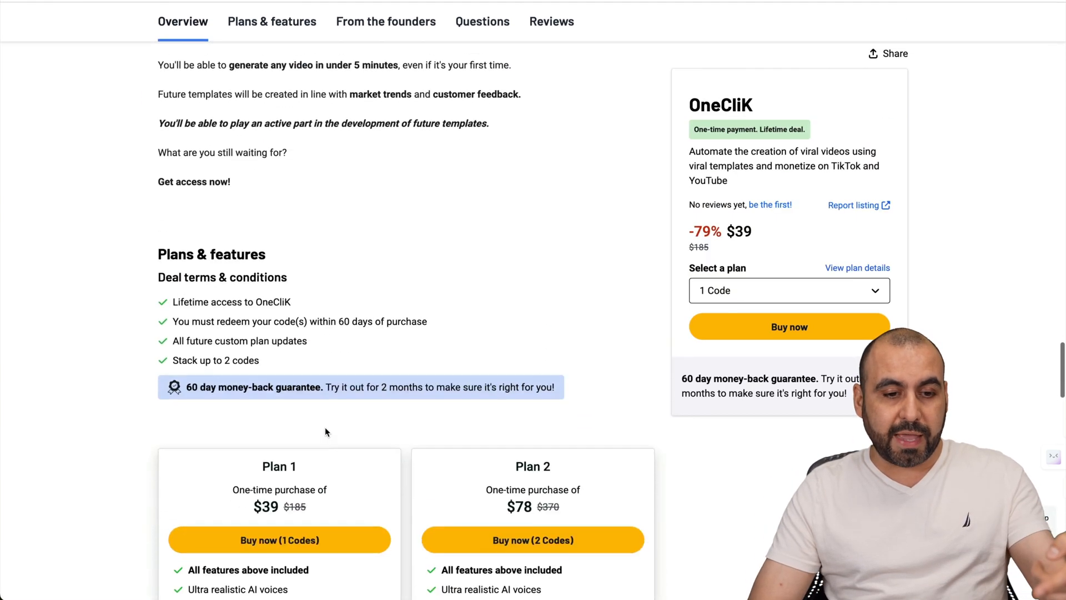
Scroll further down to the plan cards with Plan 2's two codes for $78
{"action": "scroll", "scroll_direction": "down", "scroll_amount": 3}
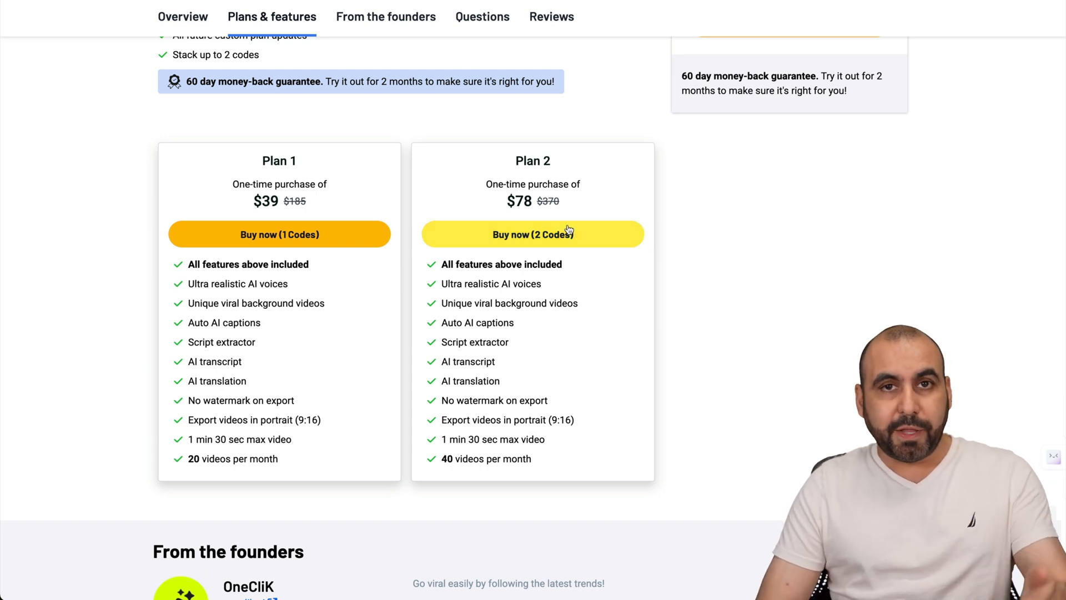
{"action": "mouse_move", "coordinate": [879, 31]}
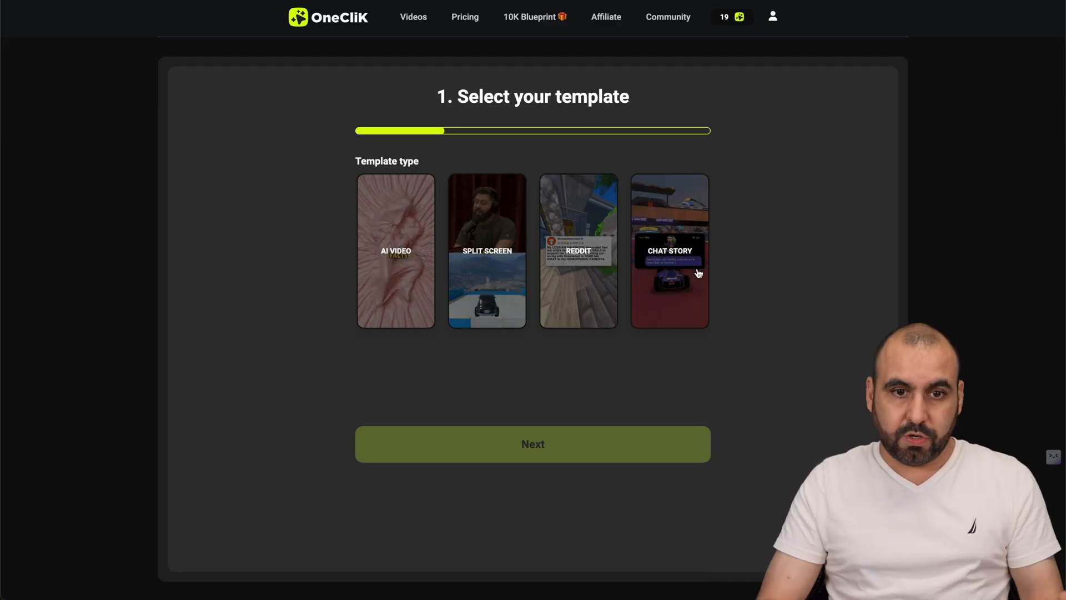
Return to My videos and begin creating a new video at the template step
{"action": "left_click", "coordinate": [413, 17]}
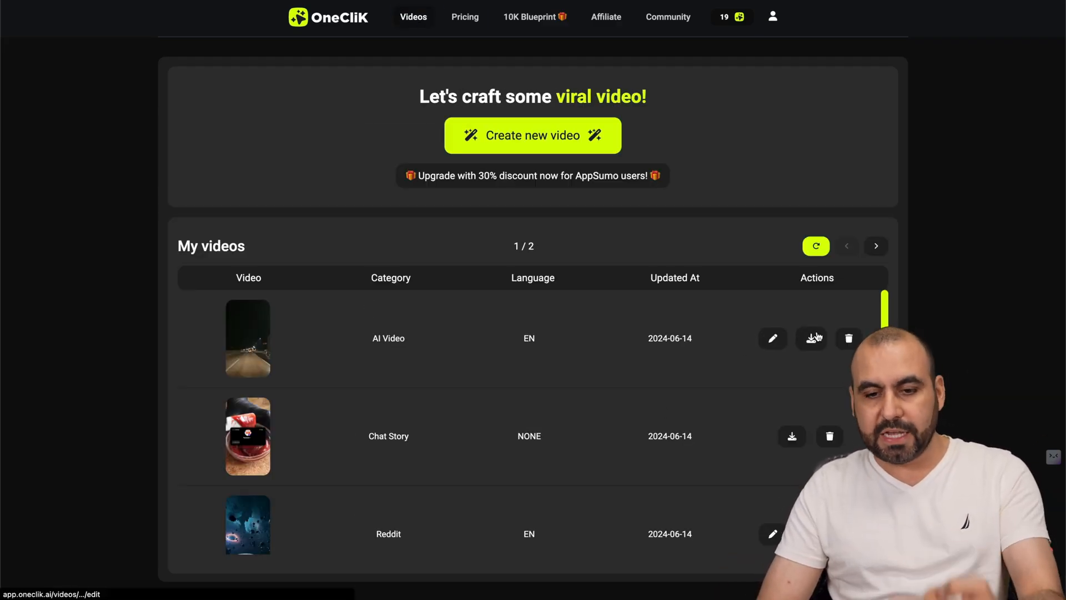
{"action": "mouse_move", "coordinate": [676, 391]}
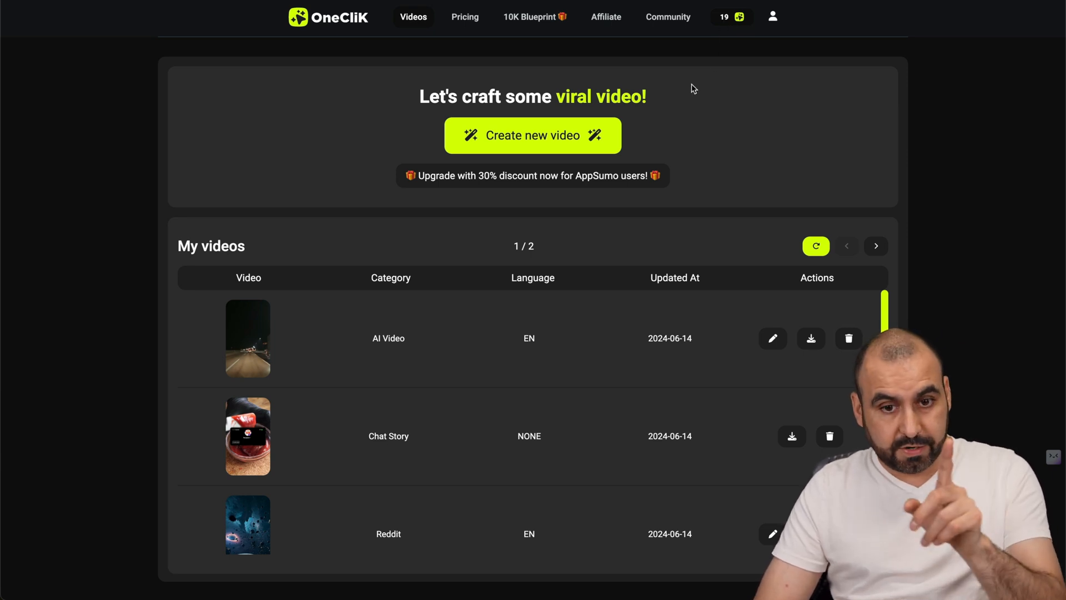
{"action": "left_click", "coordinate": [532, 135]}
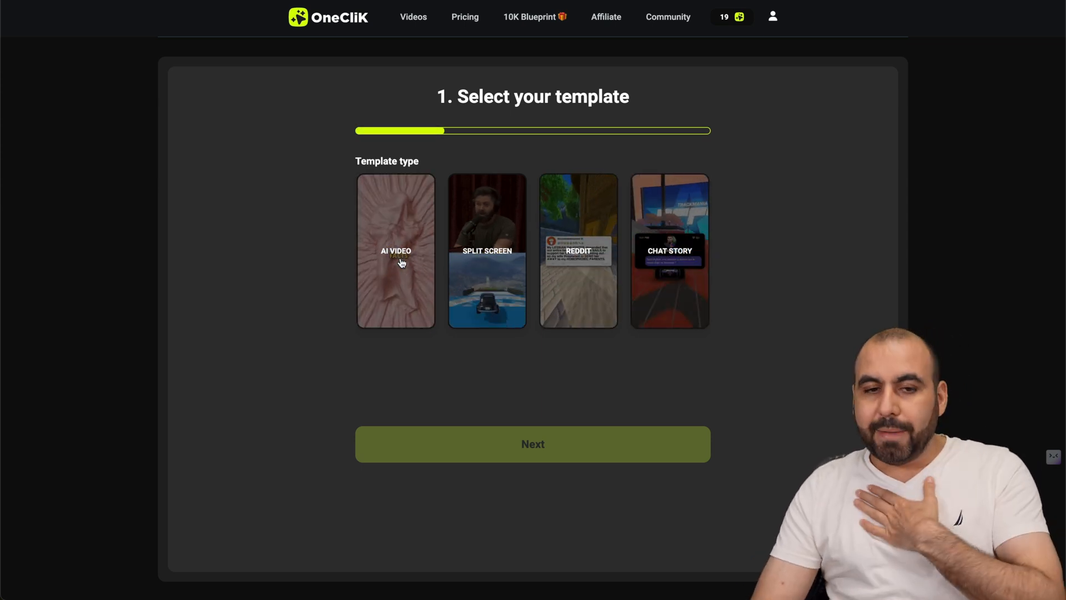
Choose the AI Video template and look through the background video options
{"action": "left_click", "coordinate": [532, 443]}
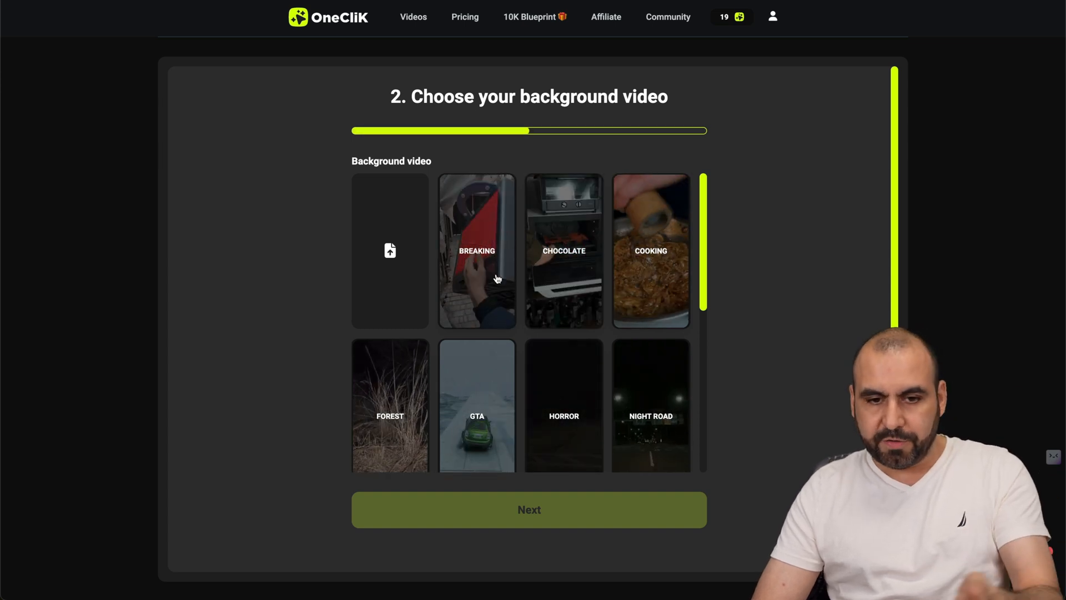
{"action": "scroll", "scroll_direction": "down", "scroll_amount": 3}
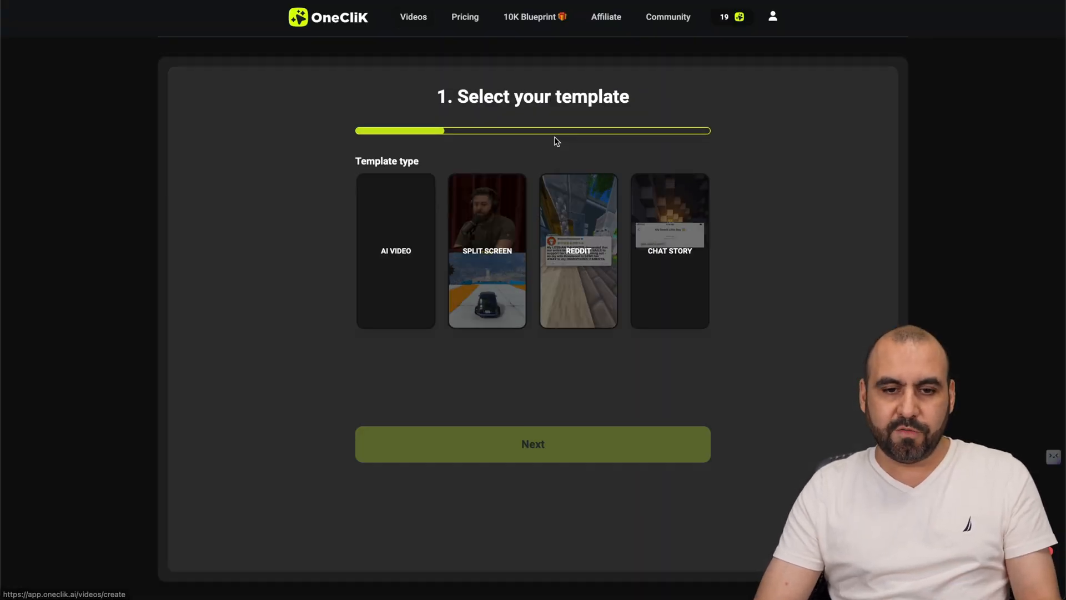
Choose AI Video with the Satisfying background clip and continue to the import step
{"action": "left_click", "coordinate": [531, 443]}
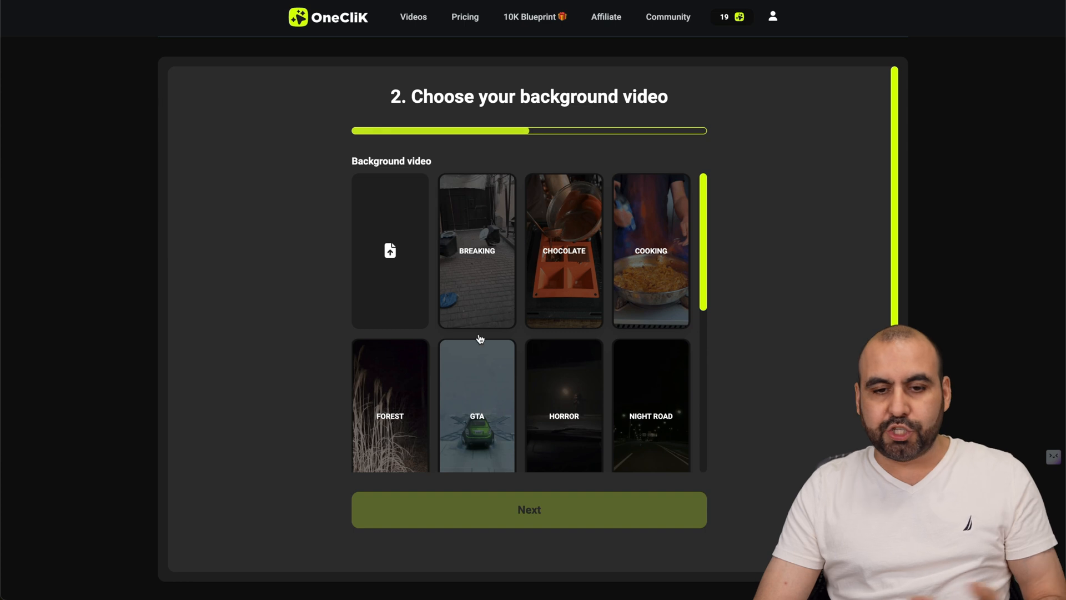
{"action": "scroll", "scroll_direction": "down", "scroll_amount": 3}
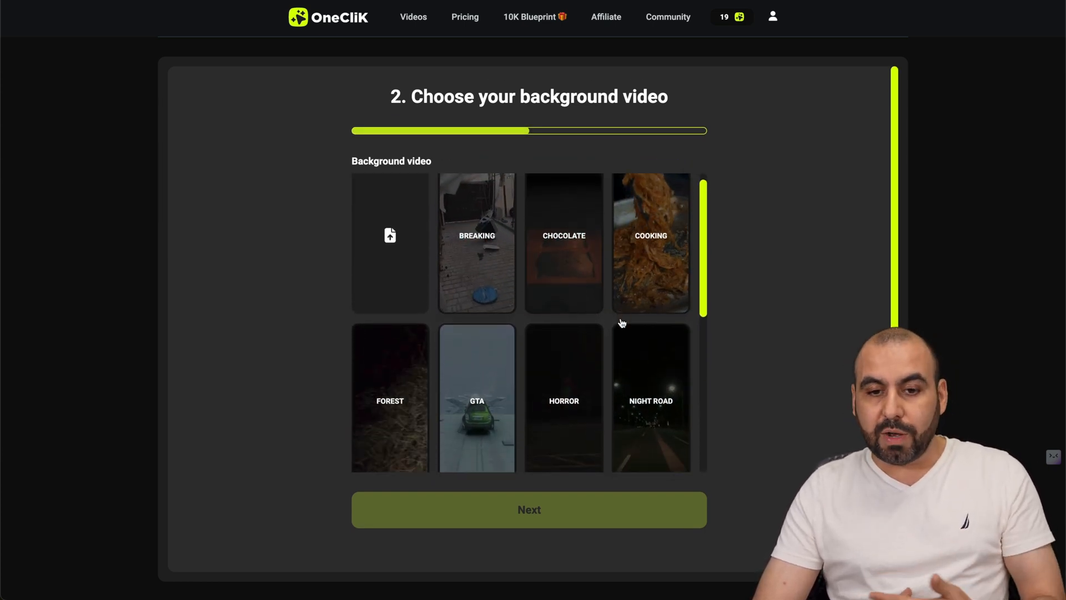
{"action": "scroll", "scroll_direction": "down", "scroll_amount": 3}
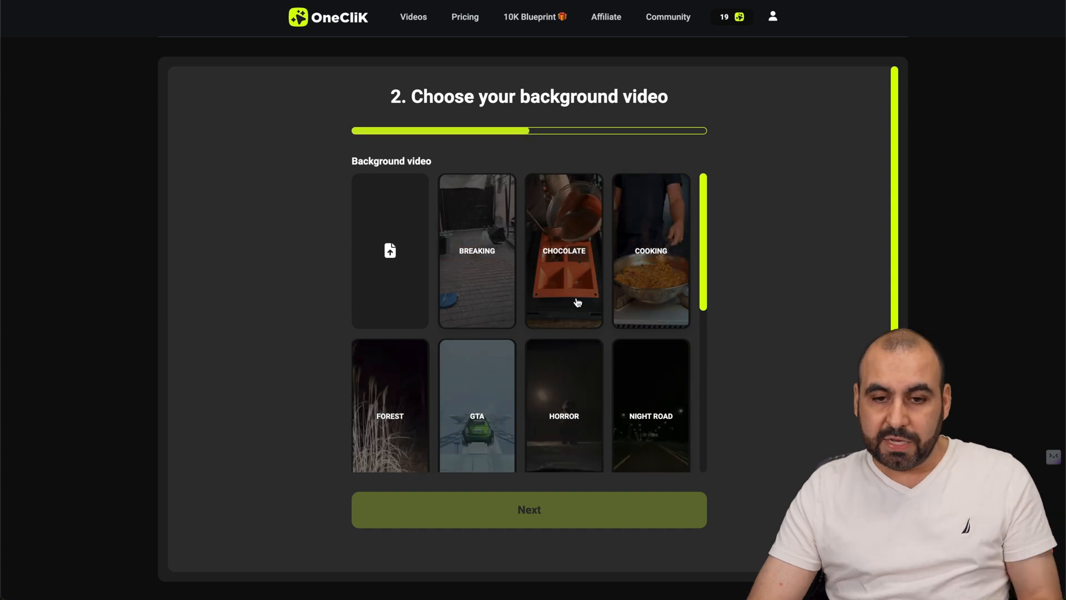
{"action": "scroll", "scroll_direction": "down", "scroll_amount": 3}
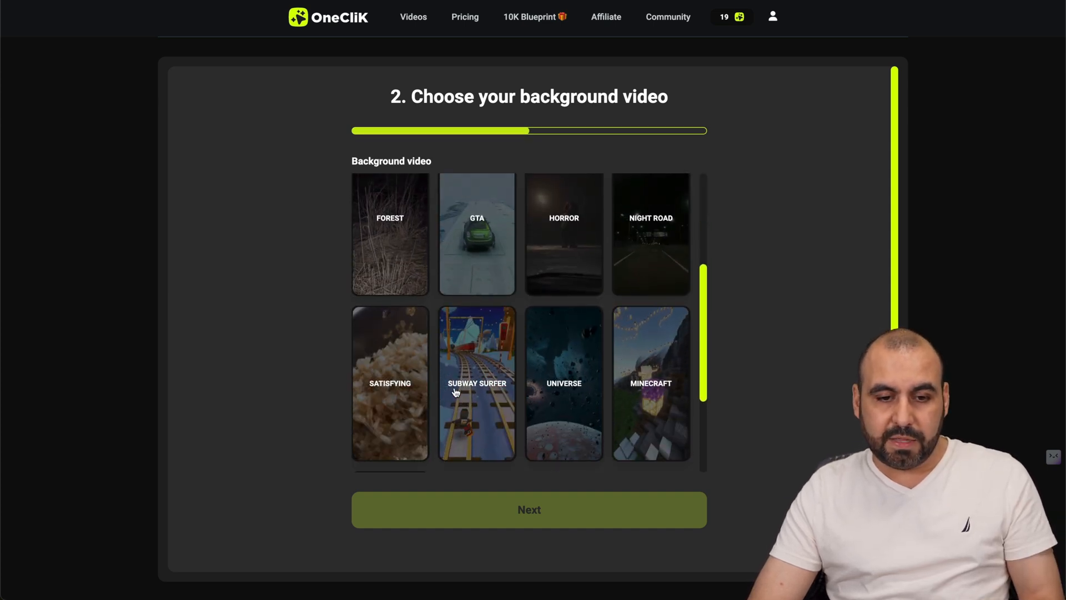
{"action": "left_click", "coordinate": [390, 384]}
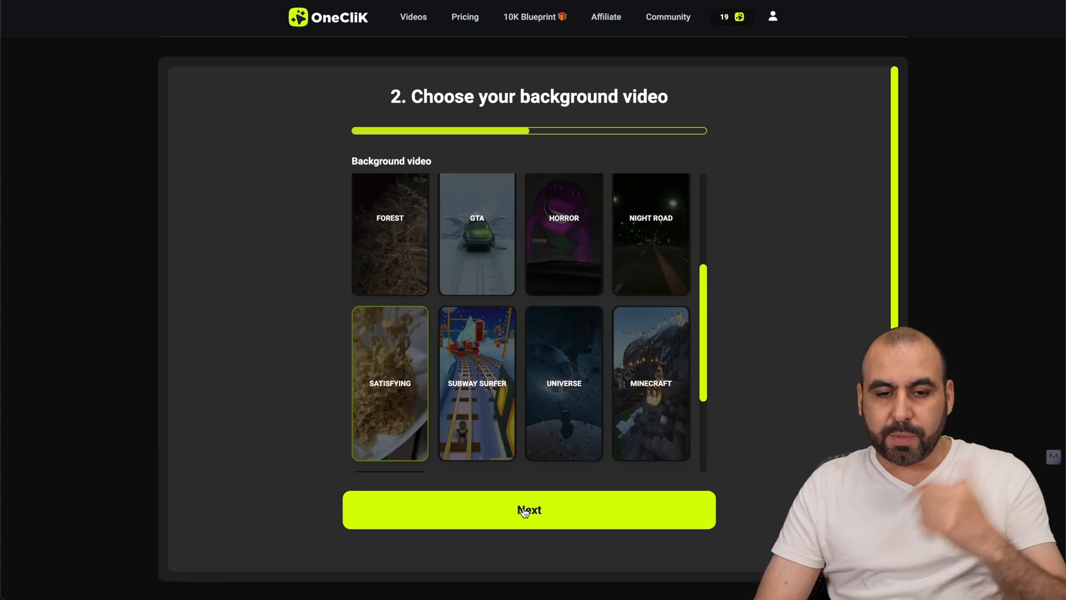
{"action": "left_click", "coordinate": [528, 510]}
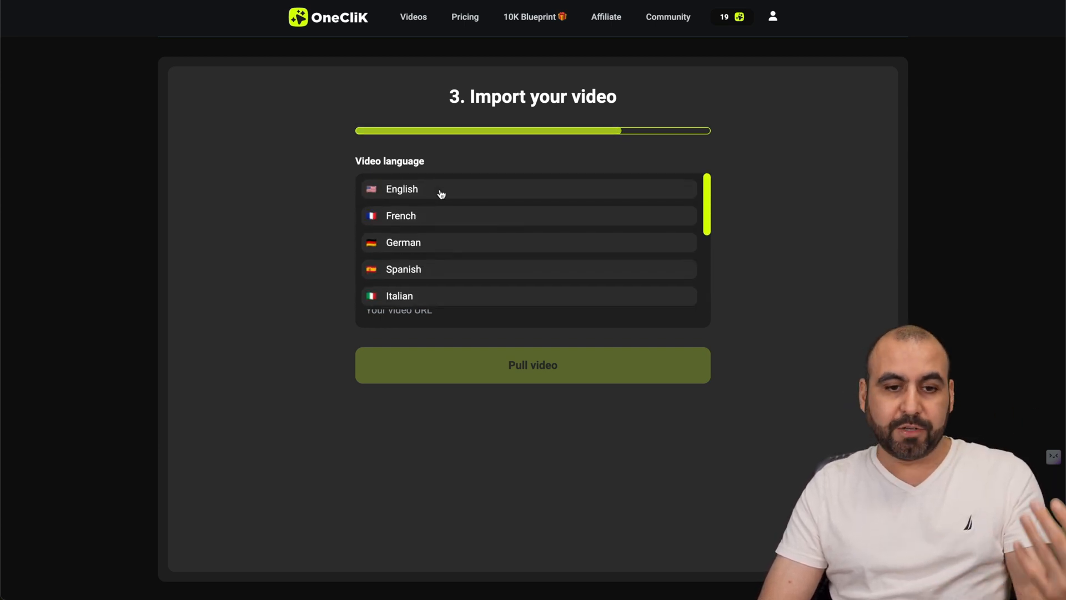
Set the video language to English and add the iPadOS clip to import
{"action": "left_click", "coordinate": [402, 188]}
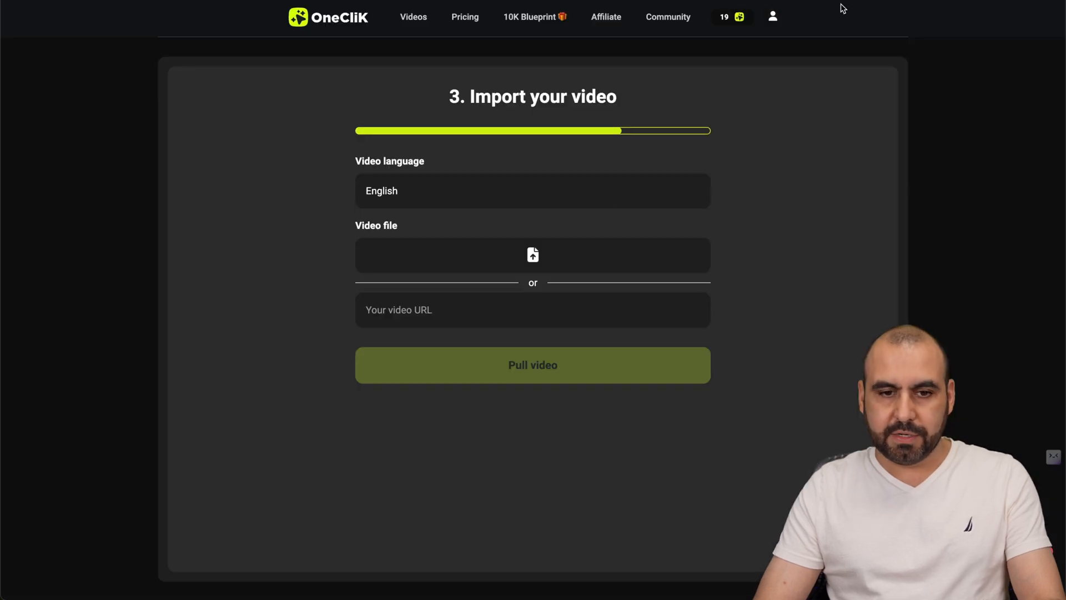
{"action": "left_click", "coordinate": [532, 366]}
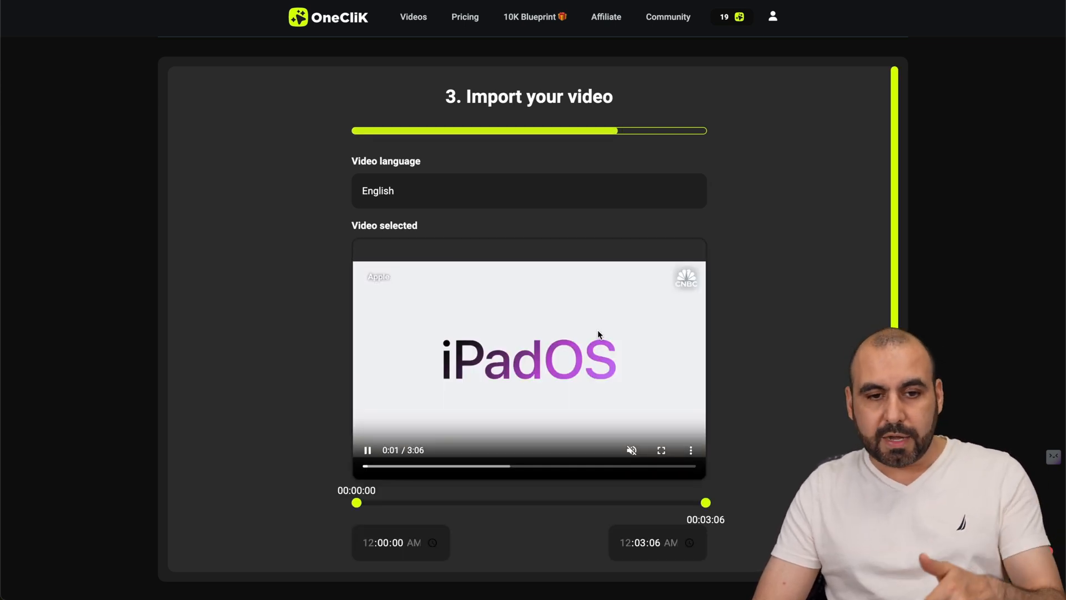
Trim the imported clip with the range slider to run from 00:01:01 to 00:01:57
{"action": "scroll", "scroll_direction": "down", "scroll_amount": 3}
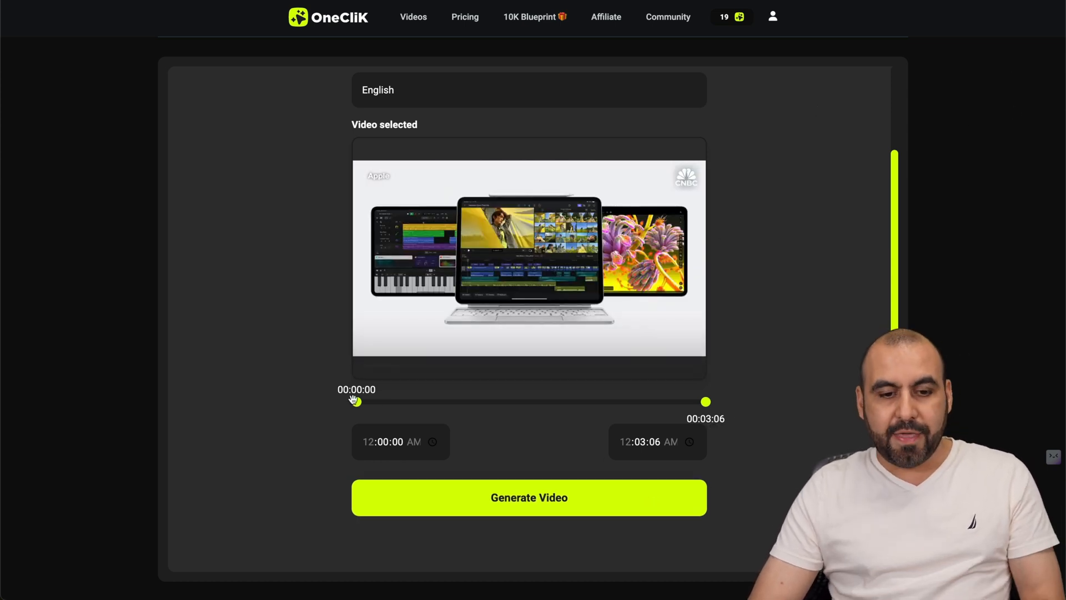
{"action": "left_click_drag", "start_coordinate": [354, 401], "coordinate": [505, 401]}
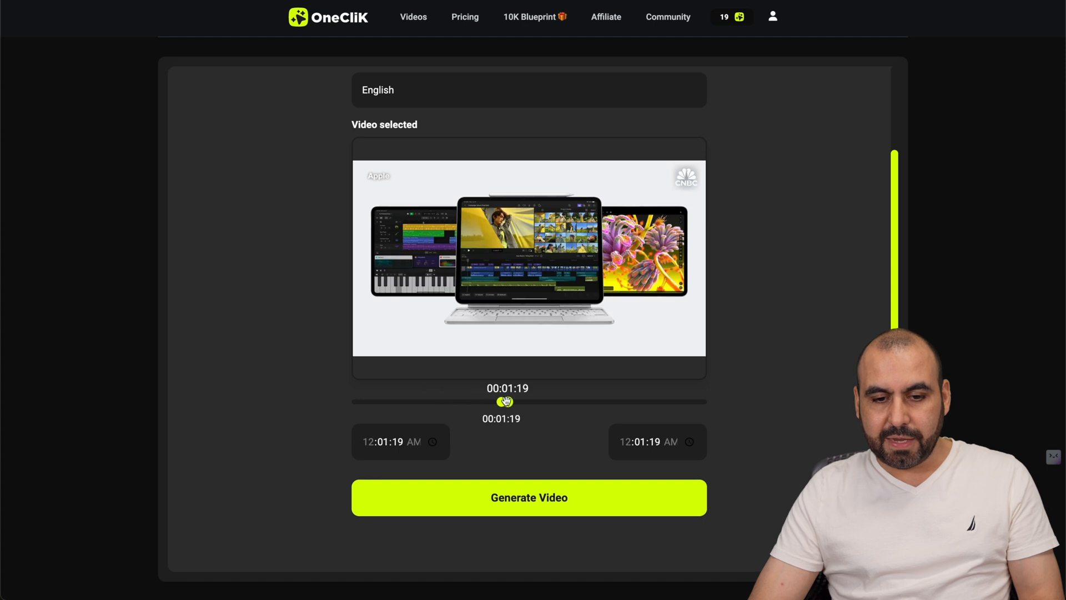
{"action": "left_click_drag", "start_coordinate": [507, 401], "coordinate": [576, 401]}
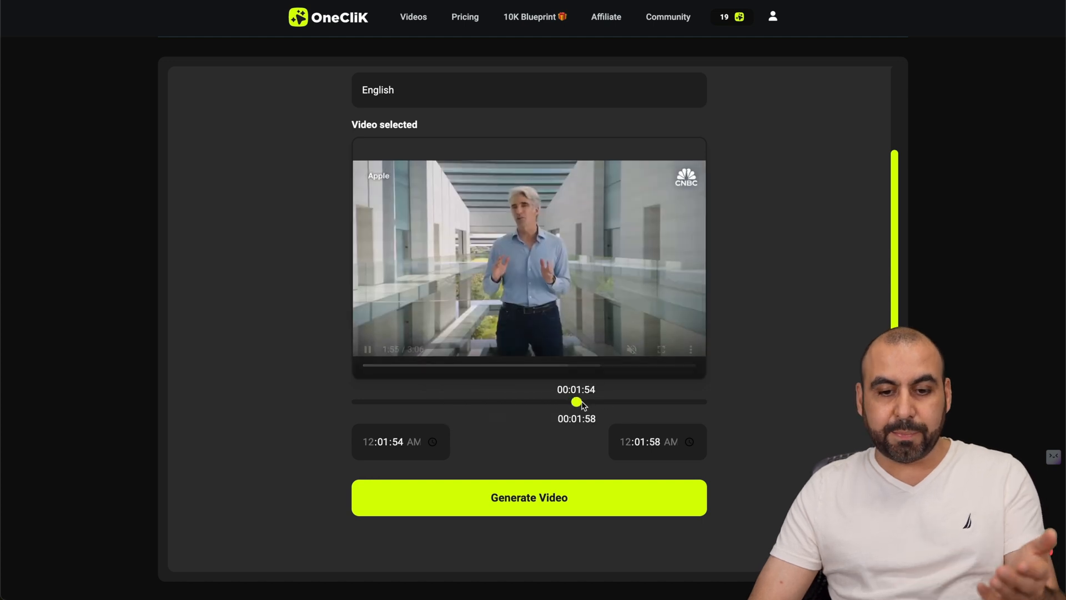
{"action": "left_click_drag", "start_coordinate": [576, 401], "coordinate": [664, 401]}
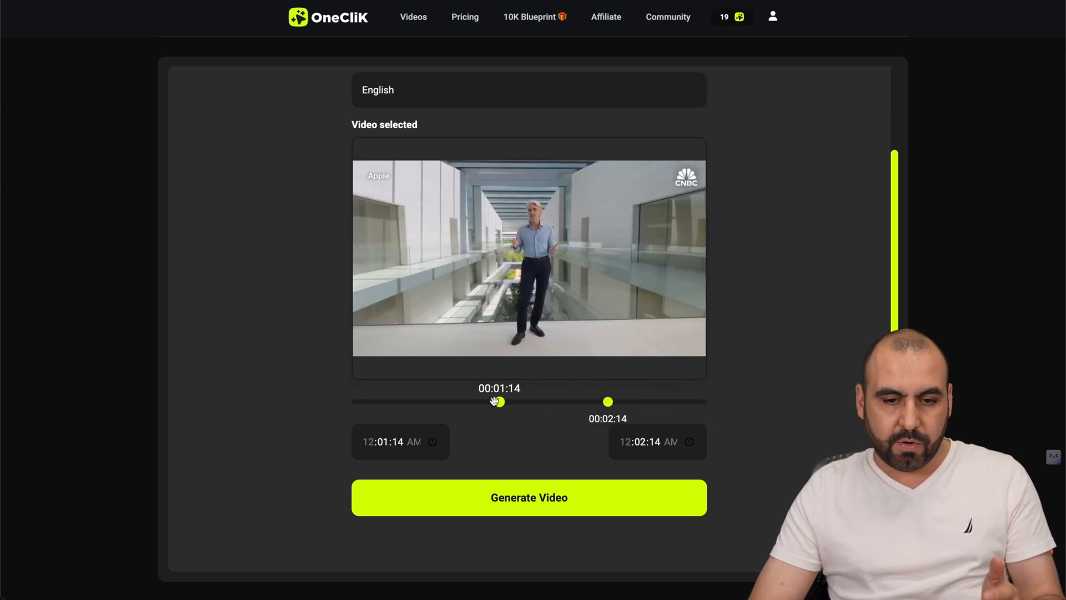
{"action": "left_click_drag", "start_coordinate": [499, 401], "coordinate": [475, 401]}
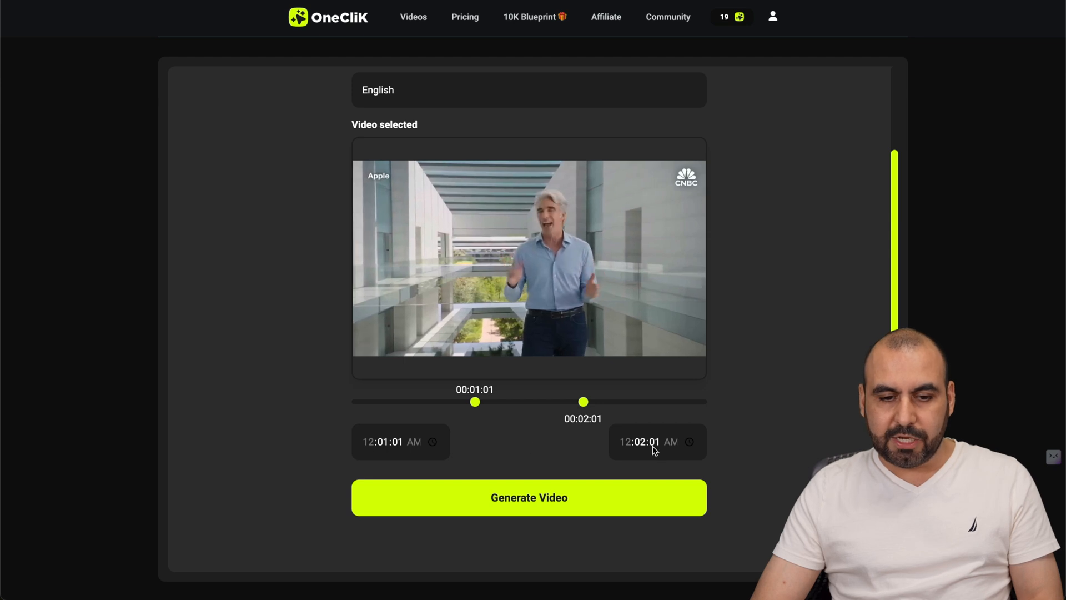
{"action": "left_click", "coordinate": [397, 441]}
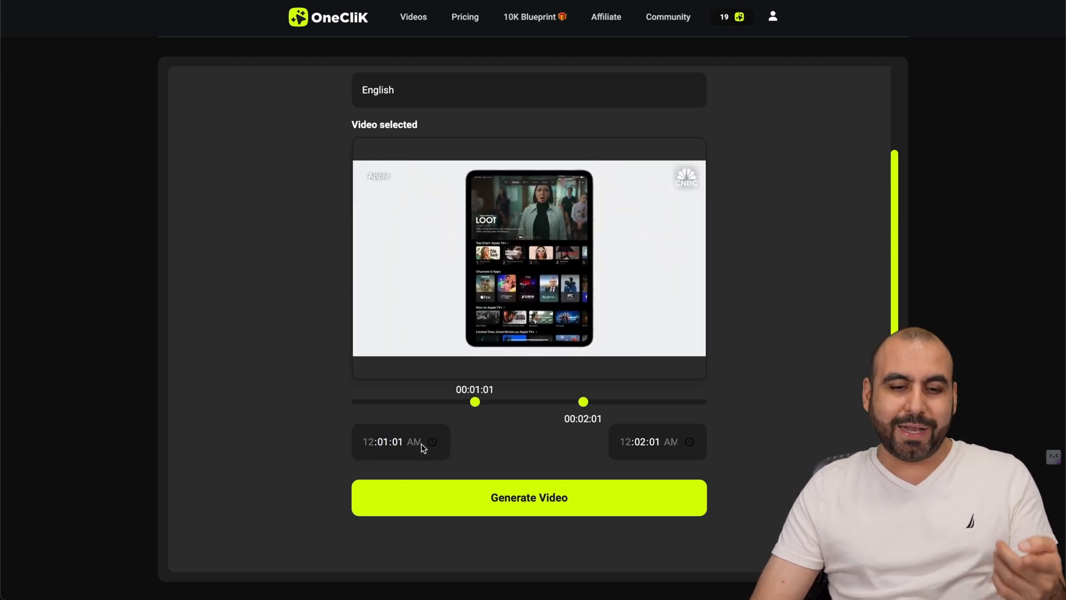
{"action": "left_click", "coordinate": [386, 441]}
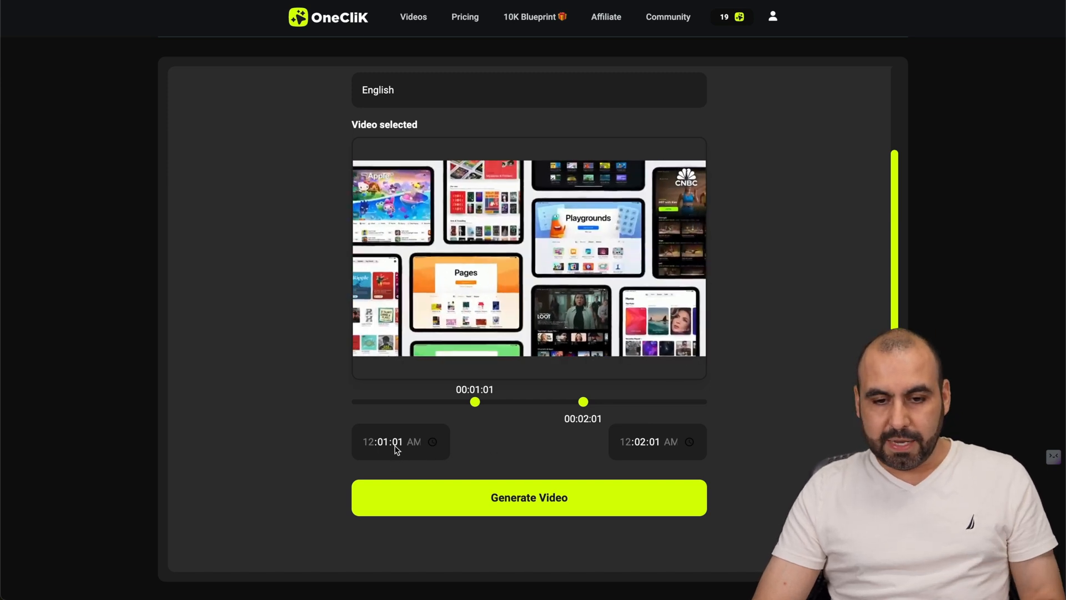
{"action": "left_click_drag", "start_coordinate": [583, 401], "coordinate": [575, 402]}
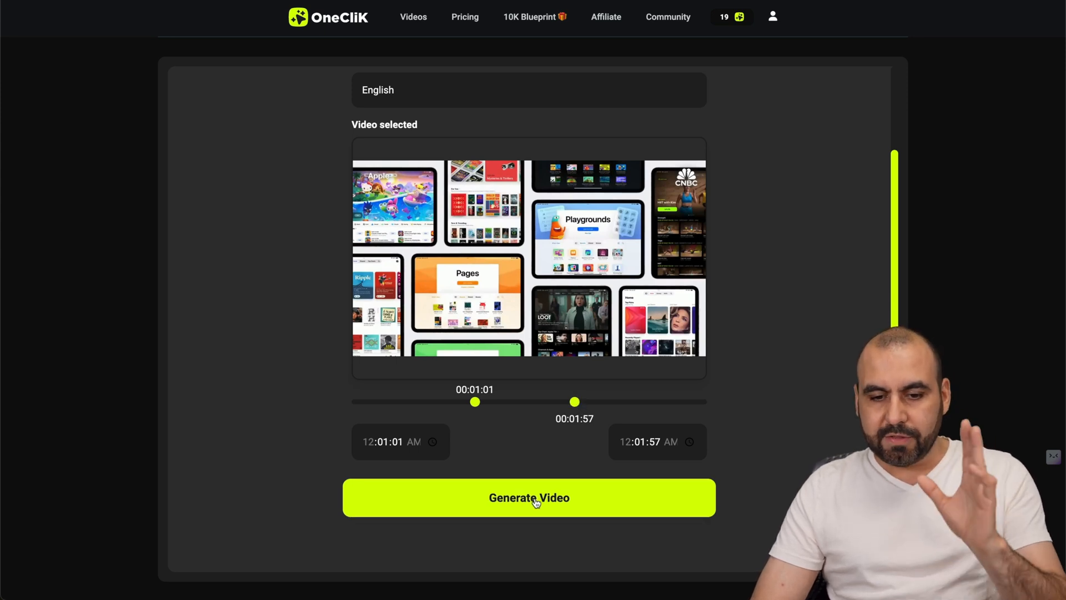
Generate the trimmed AI video, then start a new video with the Chat Story template
{"action": "left_click", "coordinate": [528, 498]}
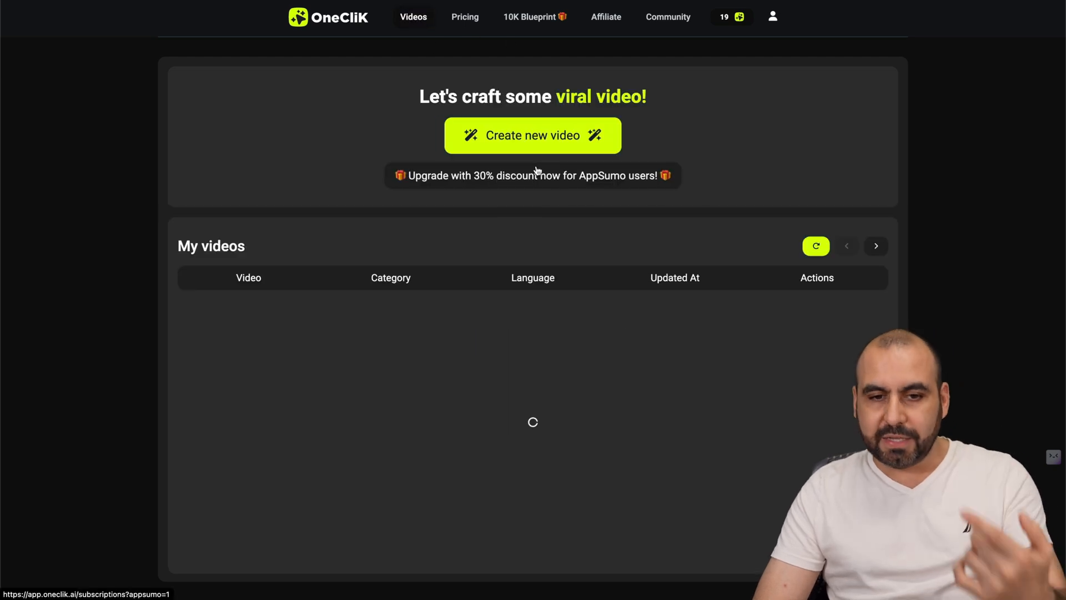
{"action": "left_click", "coordinate": [532, 135]}
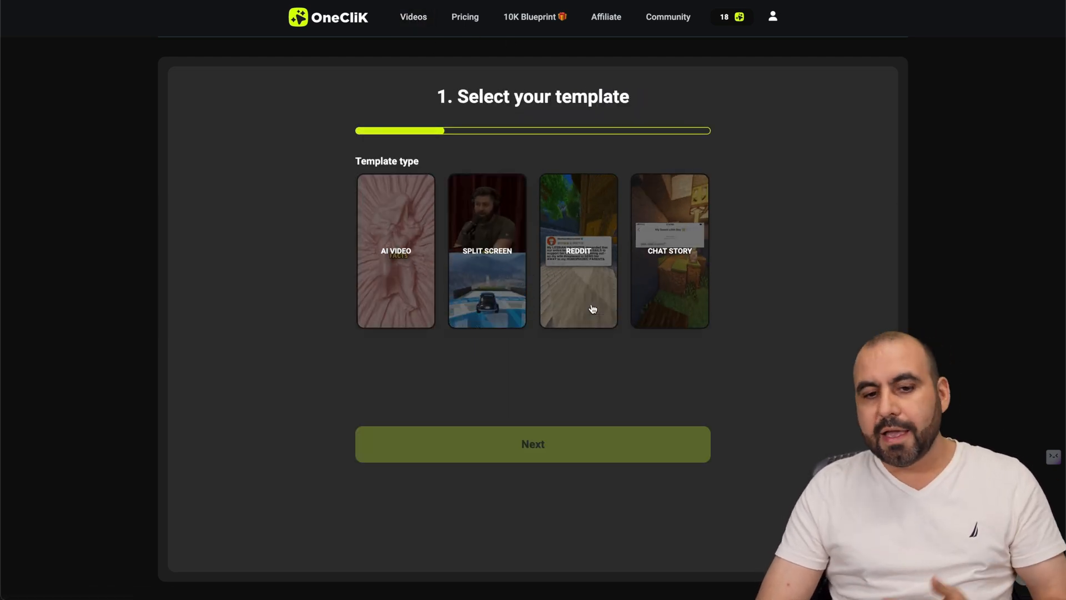
{"action": "left_click", "coordinate": [532, 443]}
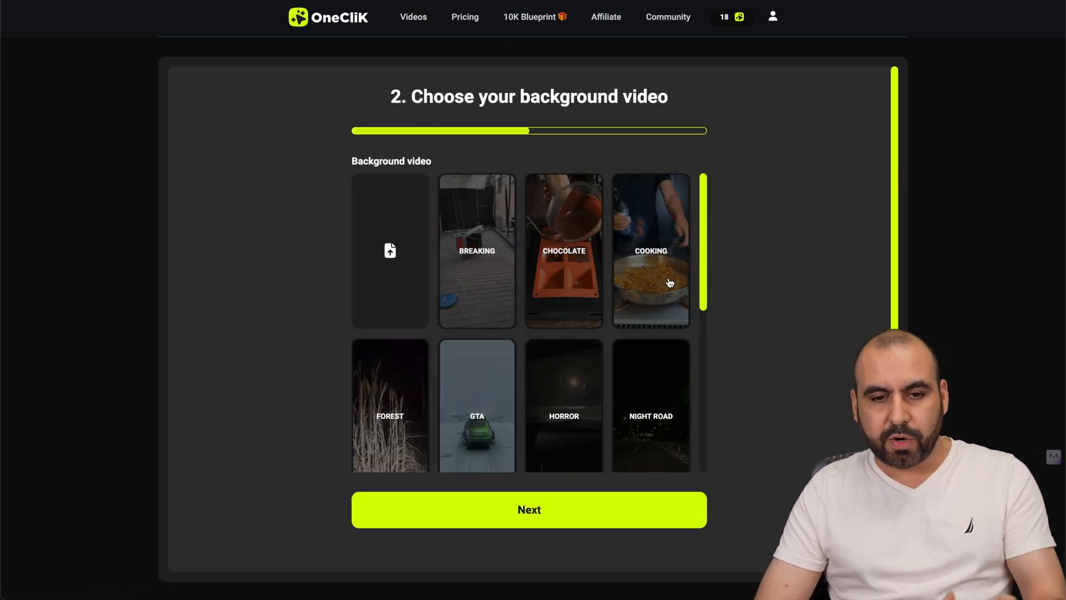
Continue past the background, set phone time 12:00 AM, operator AT&T, and upload the recipient JPG
{"action": "left_click", "coordinate": [528, 510]}
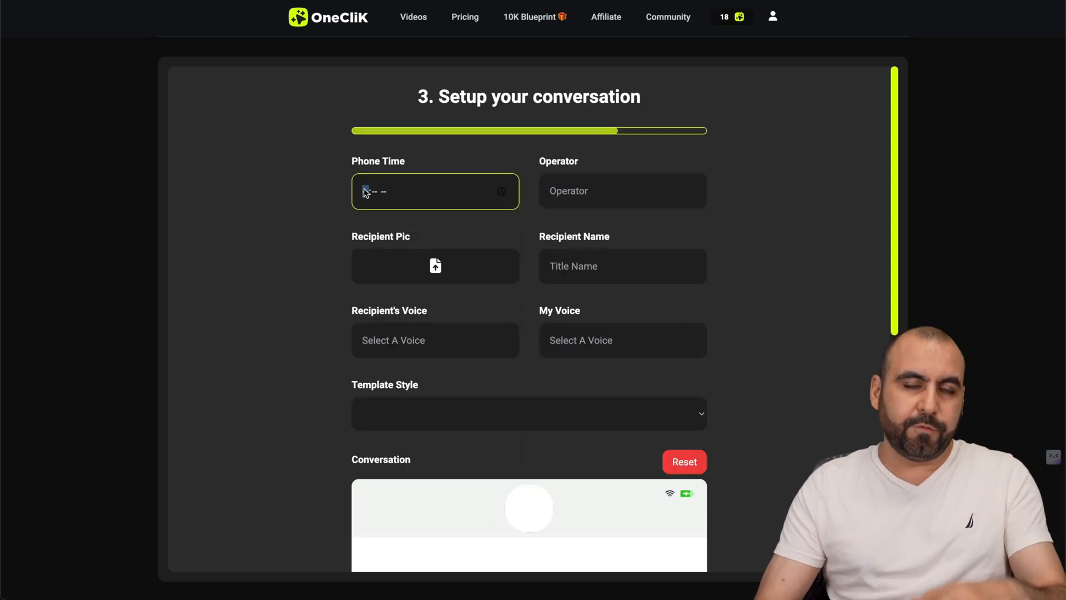
{"action": "type", "text": "12:- -"}
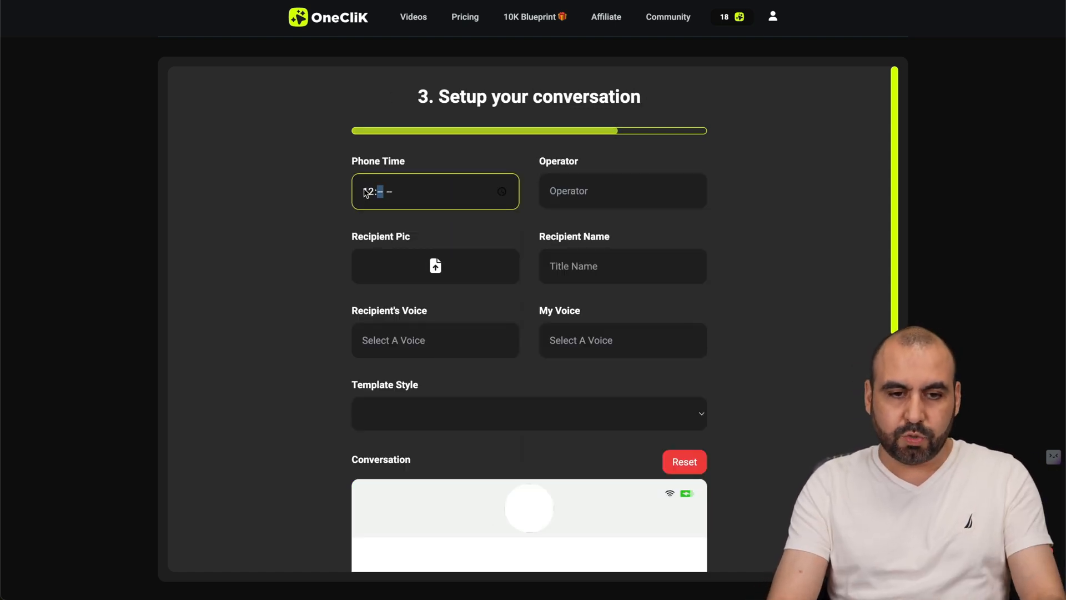
{"action": "type", "text": "12:00 AM"}
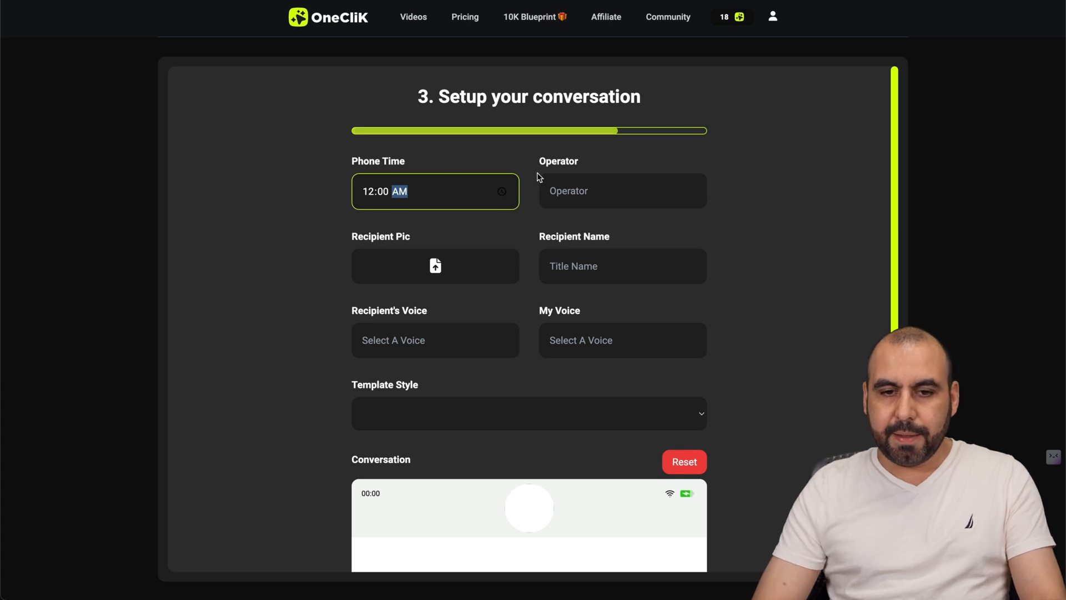
{"action": "left_click", "coordinate": [620, 190]}
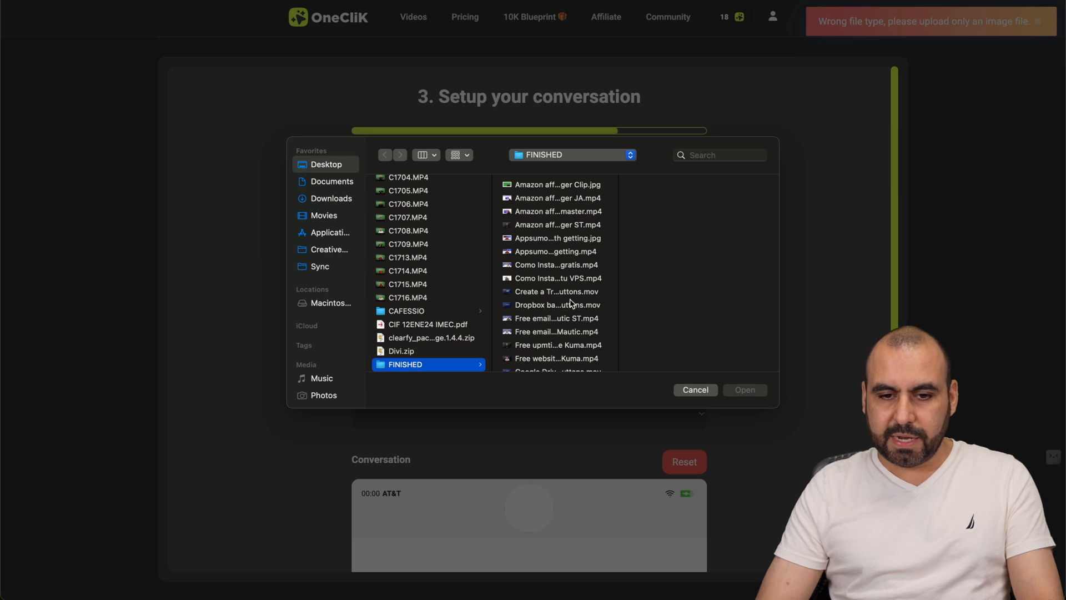
{"action": "left_click", "coordinate": [556, 185]}
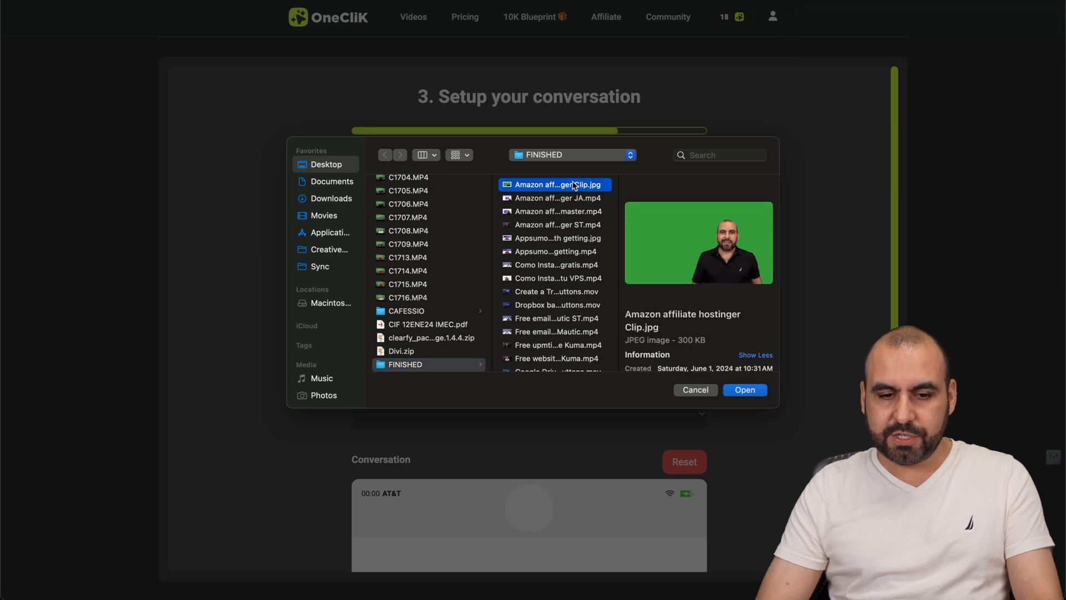
{"action": "left_click", "coordinate": [744, 390]}
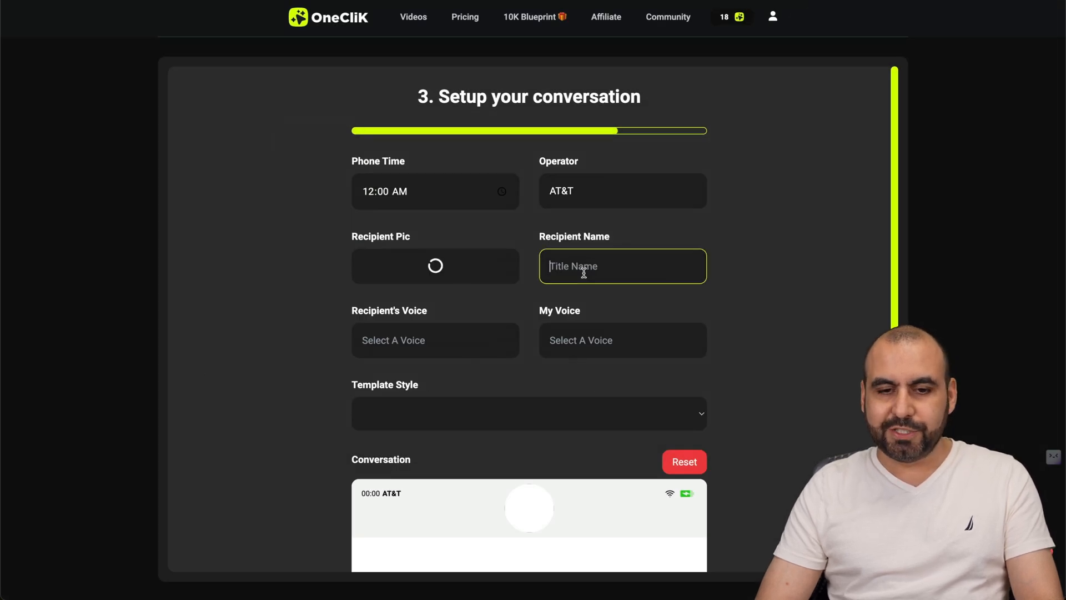
Name the recipient Jorge and assign Jorge the Bill voice
{"action": "type", "text": "Jorge"}
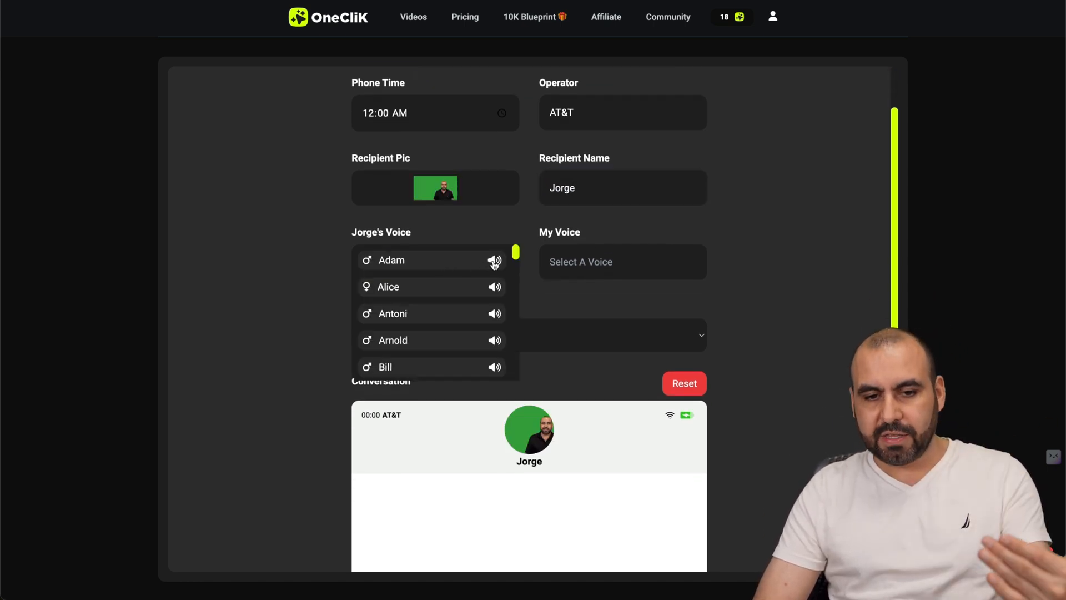
{"action": "mouse_move", "coordinate": [495, 313]}
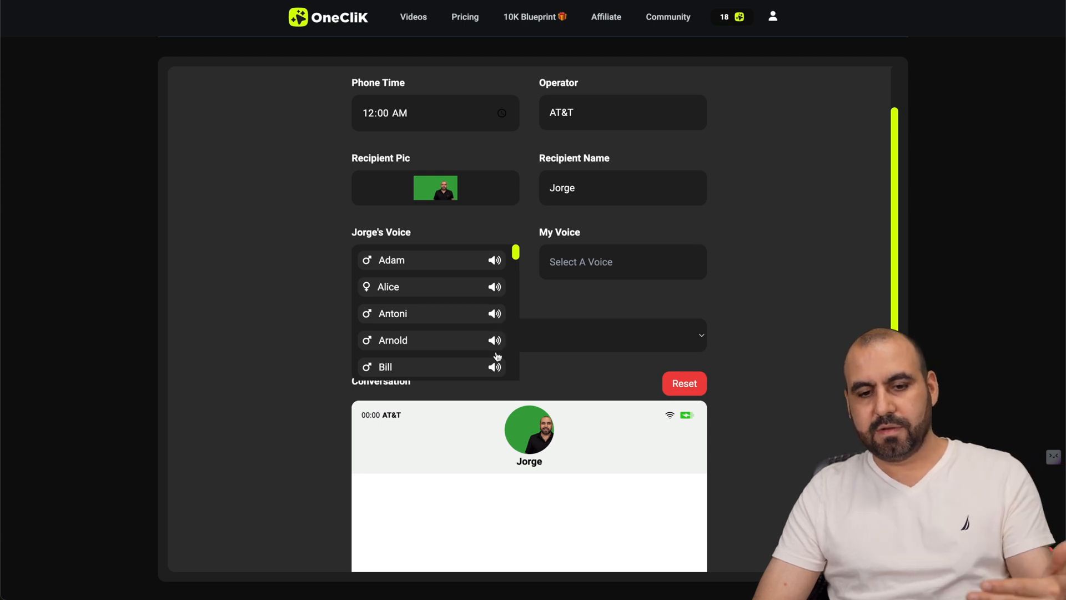
{"action": "left_click", "coordinate": [385, 367]}
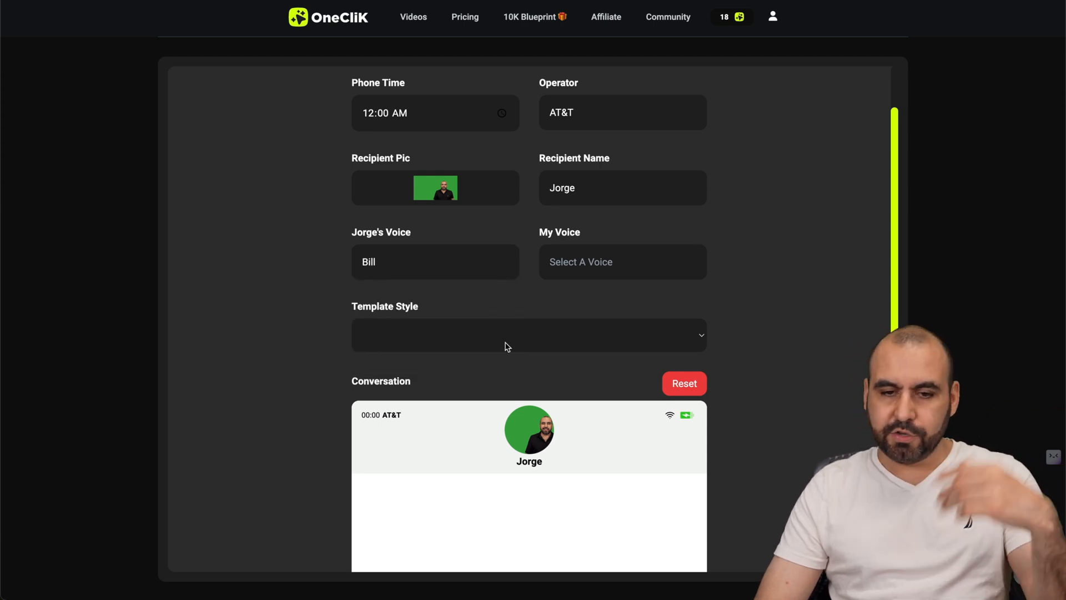
Browse the My Voice list for a voice for your own messages
{"action": "left_click", "coordinate": [621, 262]}
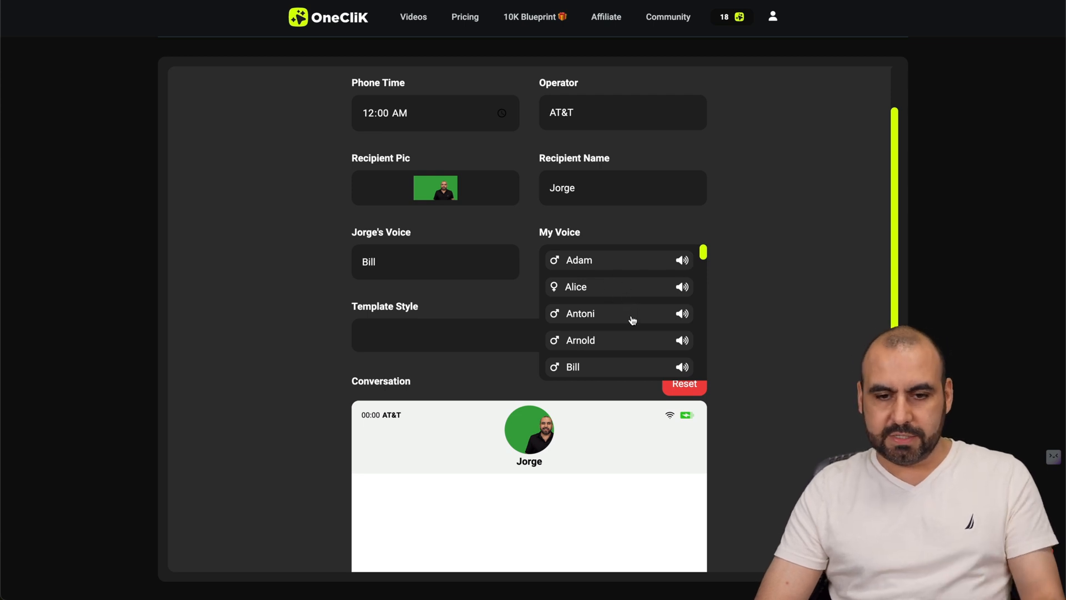
{"action": "scroll", "scroll_direction": "down", "scroll_amount": 3}
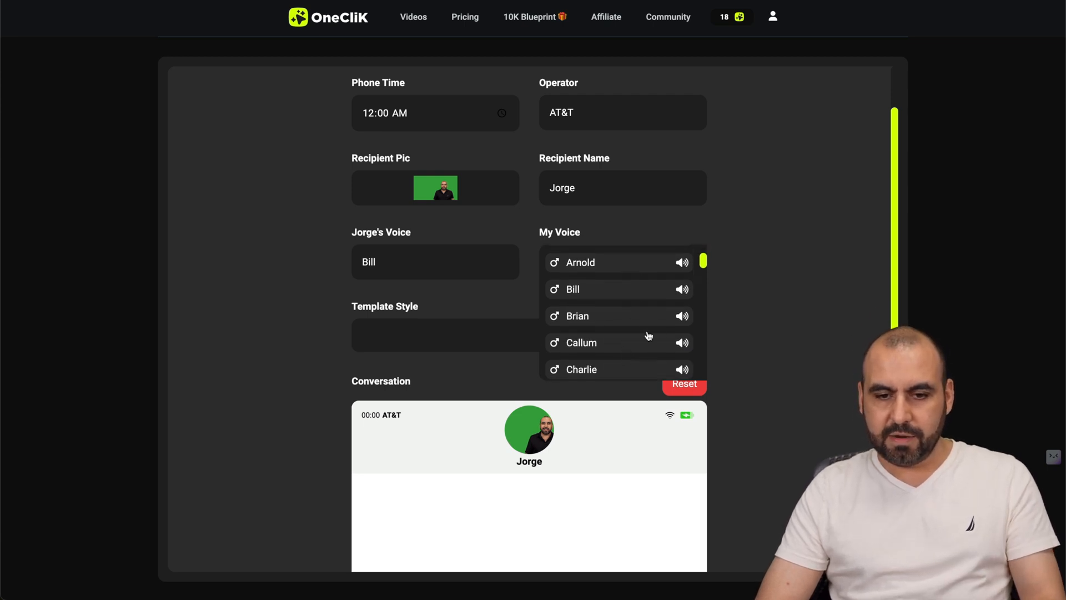
{"action": "scroll", "scroll_direction": "down", "scroll_amount": 3}
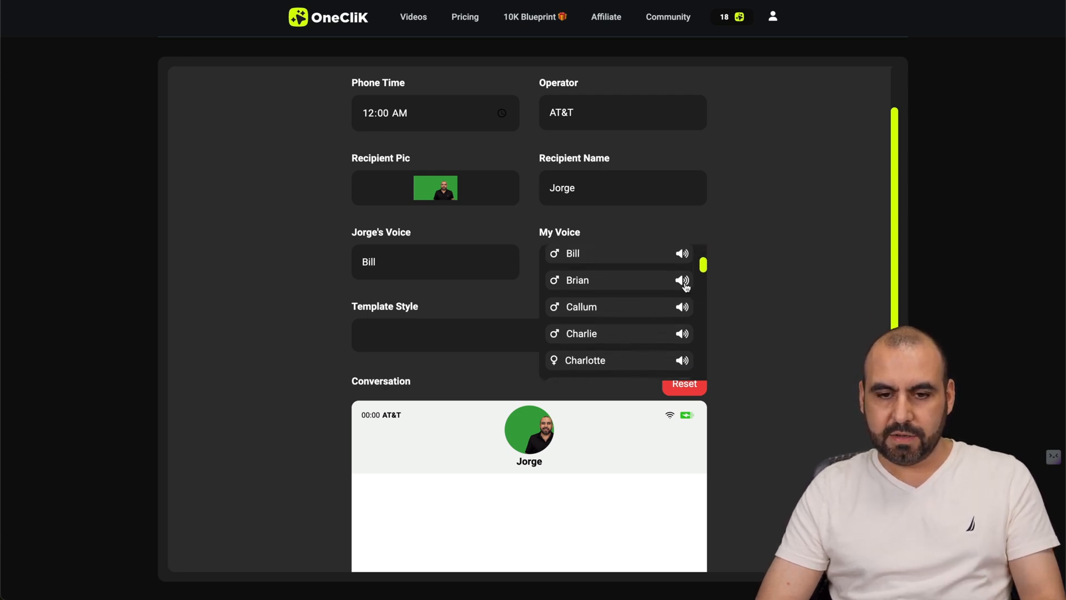
{"action": "scroll", "scroll_direction": "down", "scroll_amount": 3}
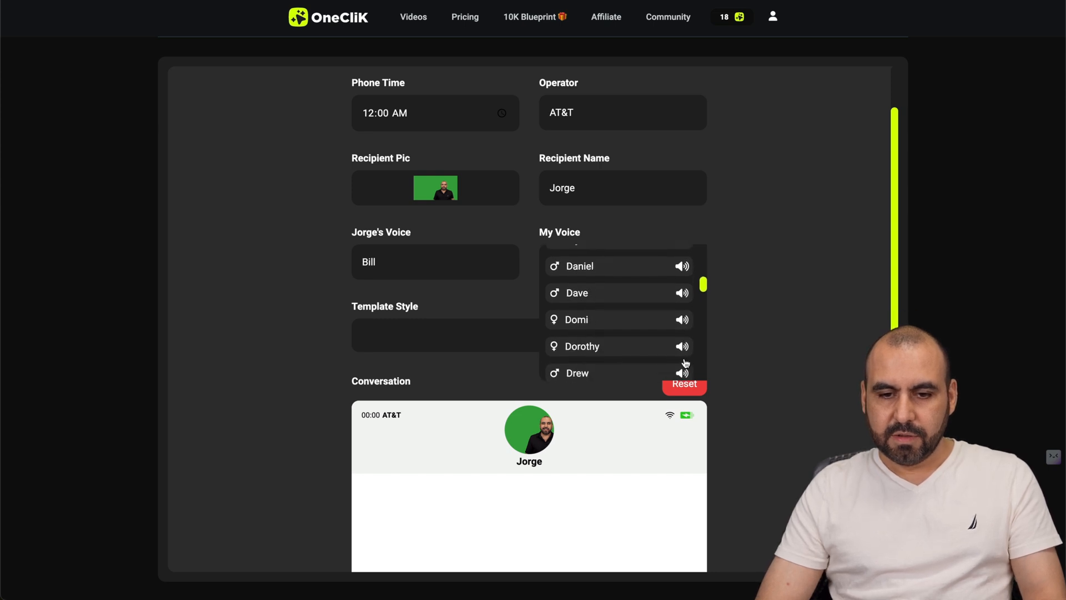
{"action": "scroll", "scroll_direction": "down", "scroll_amount": 3}
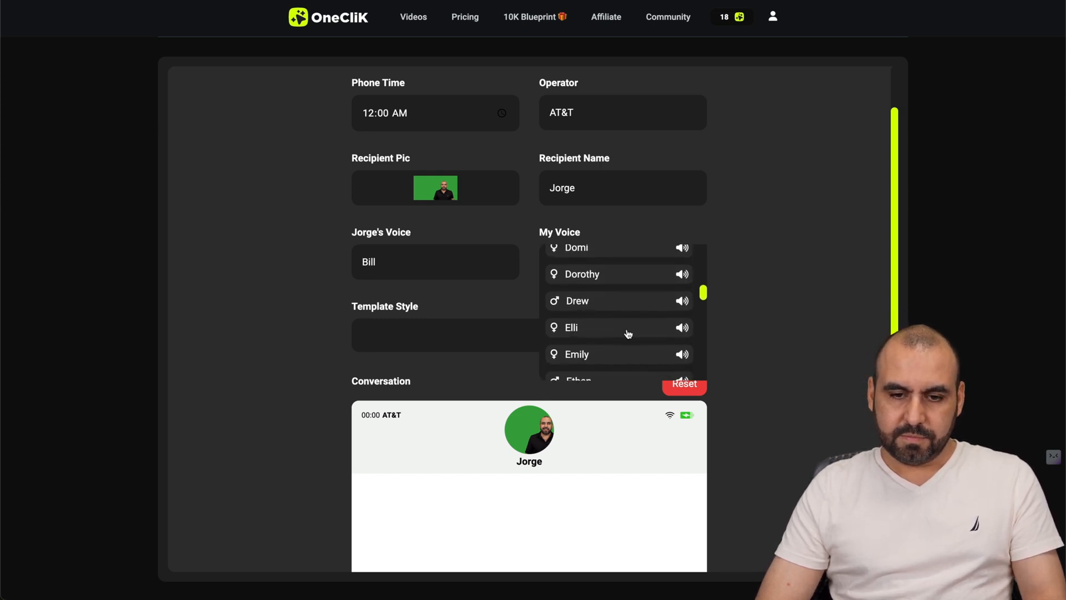
Choose Elli as my voice, add more message bubbles and fill them with placeholder text 'zkjzlkdjla'
{"action": "left_click", "coordinate": [571, 326]}
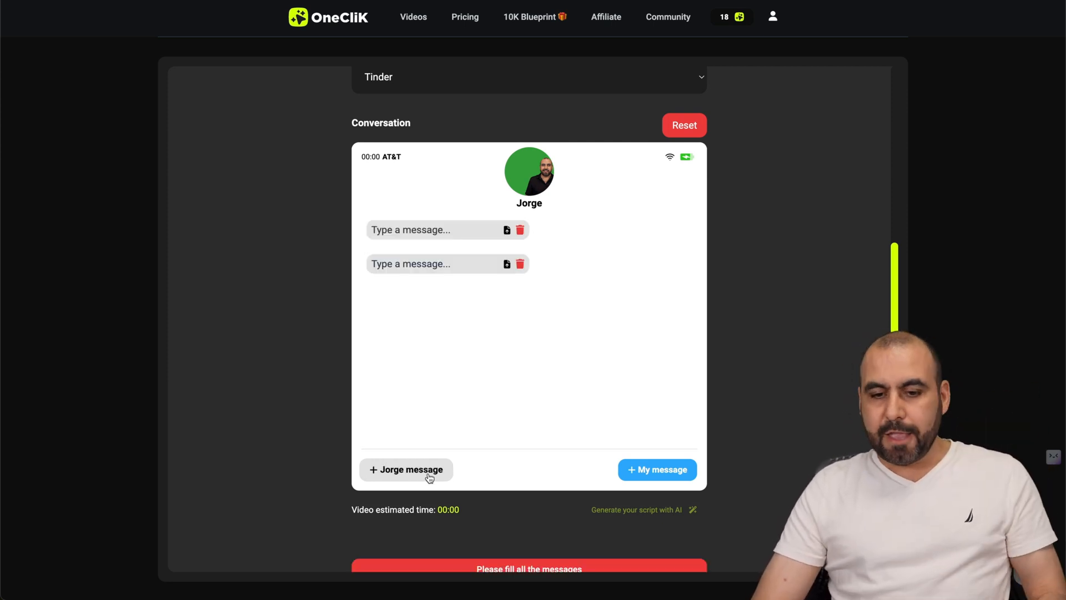
{"action": "left_click", "coordinate": [656, 469]}
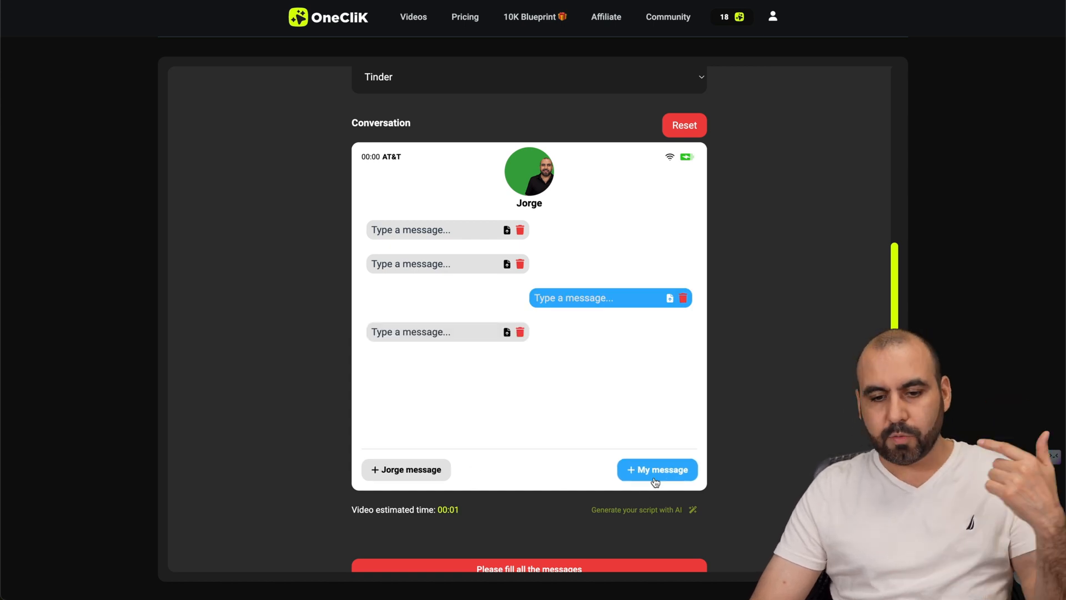
{"action": "left_click", "coordinate": [656, 469]}
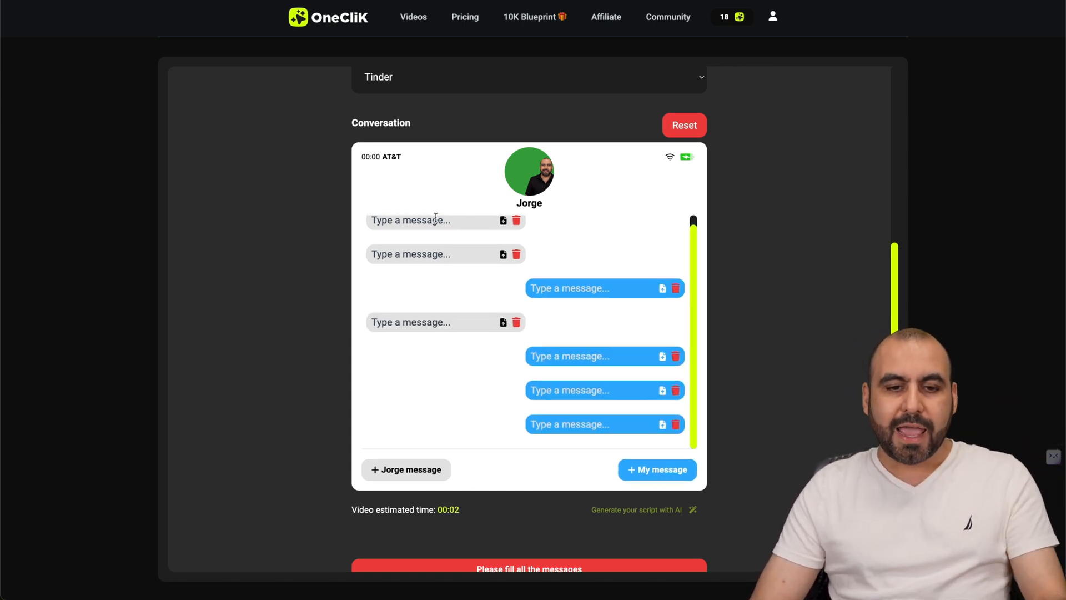
{"action": "type", "text": "zkjzlkdjlaksd"}
{"action": "type", "text": "asdasdas"}
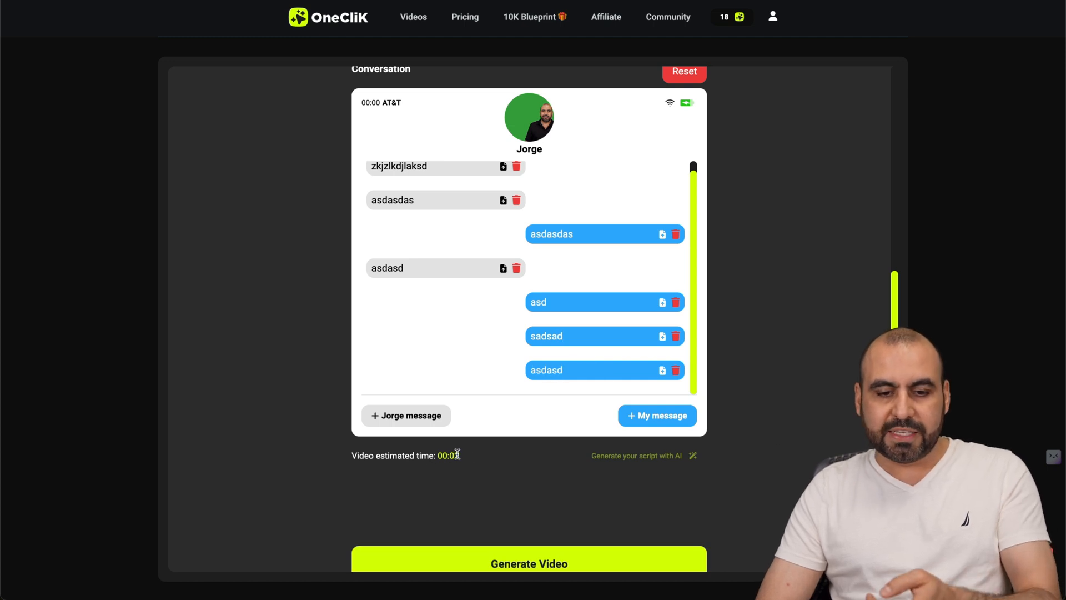
{"action": "scroll", "scroll_direction": "down", "scroll_amount": 3}
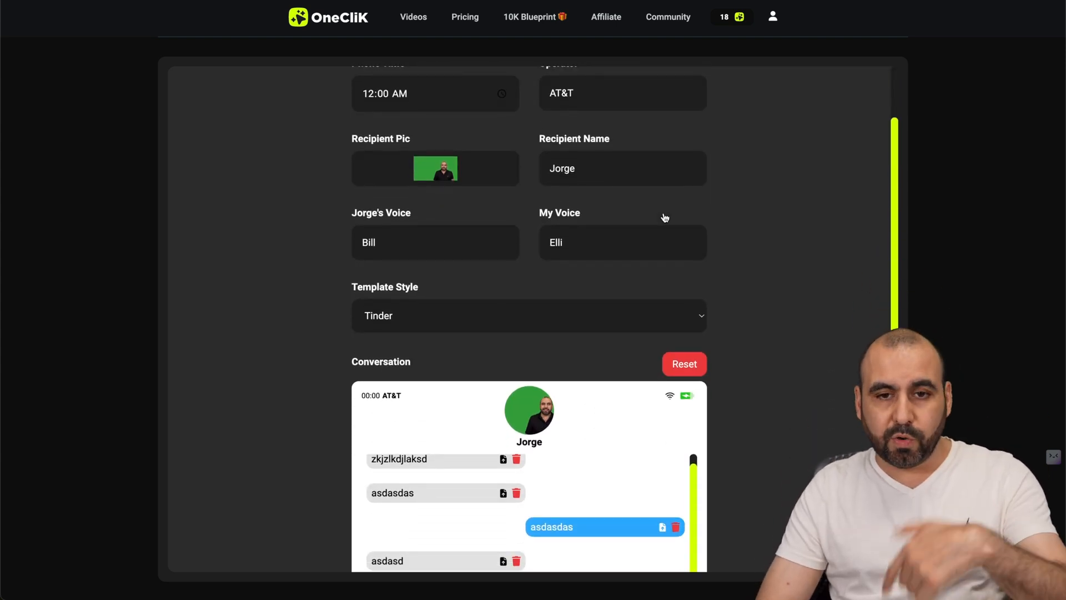
Briefly start a new video with a template, then return to the My videos list
{"action": "left_click", "coordinate": [413, 16]}
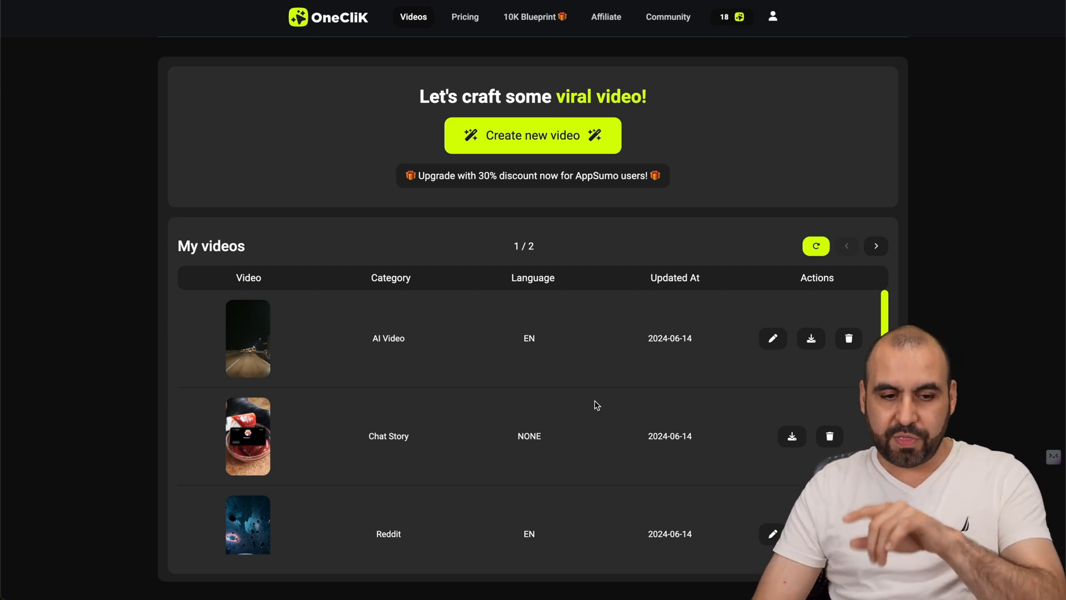
{"action": "left_click", "coordinate": [532, 134]}
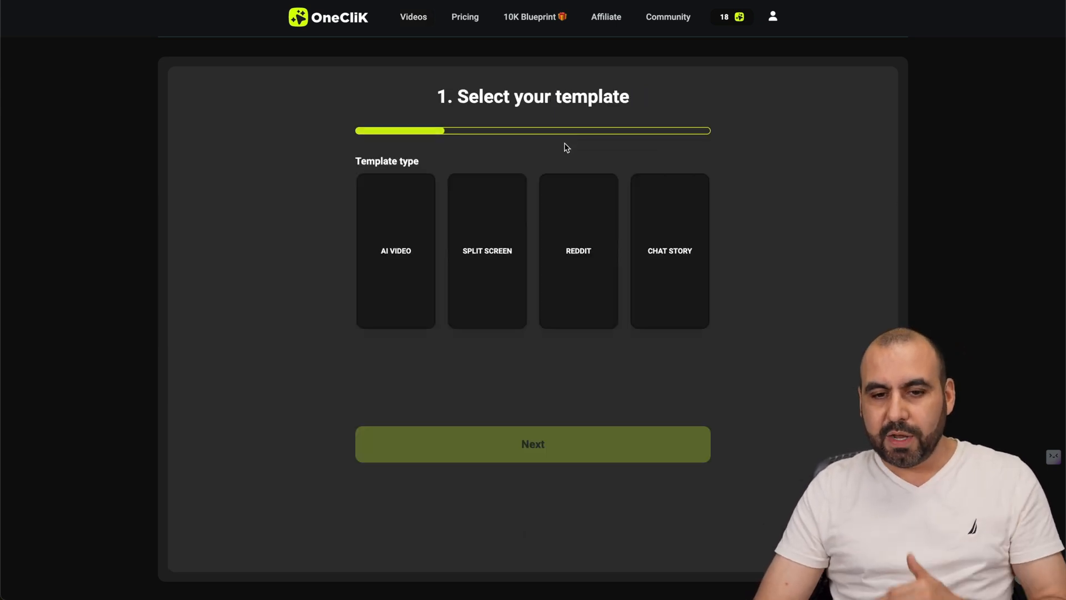
{"action": "left_click", "coordinate": [532, 443]}
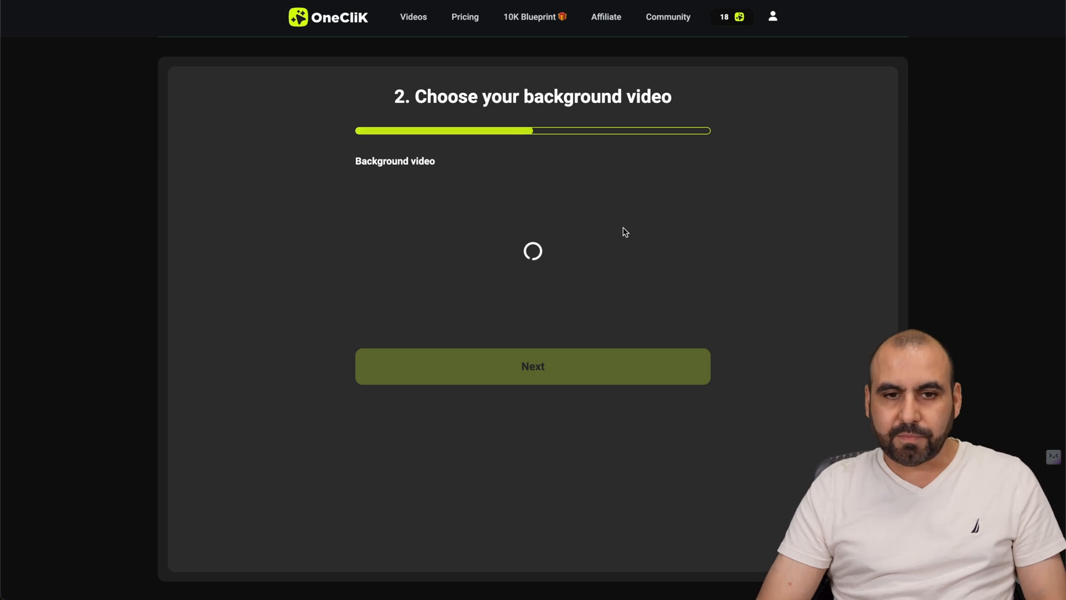
{"action": "left_click", "coordinate": [413, 17]}
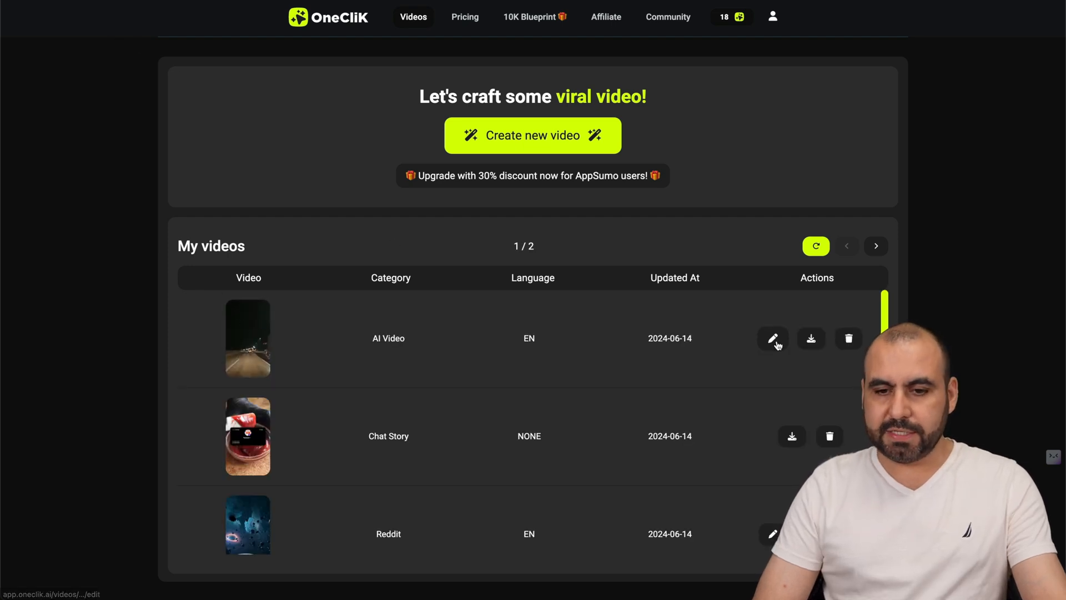
Edit the AI Video, keep Arial 64 and Default text format, and show its subtitle words
{"action": "left_click", "coordinate": [773, 338]}
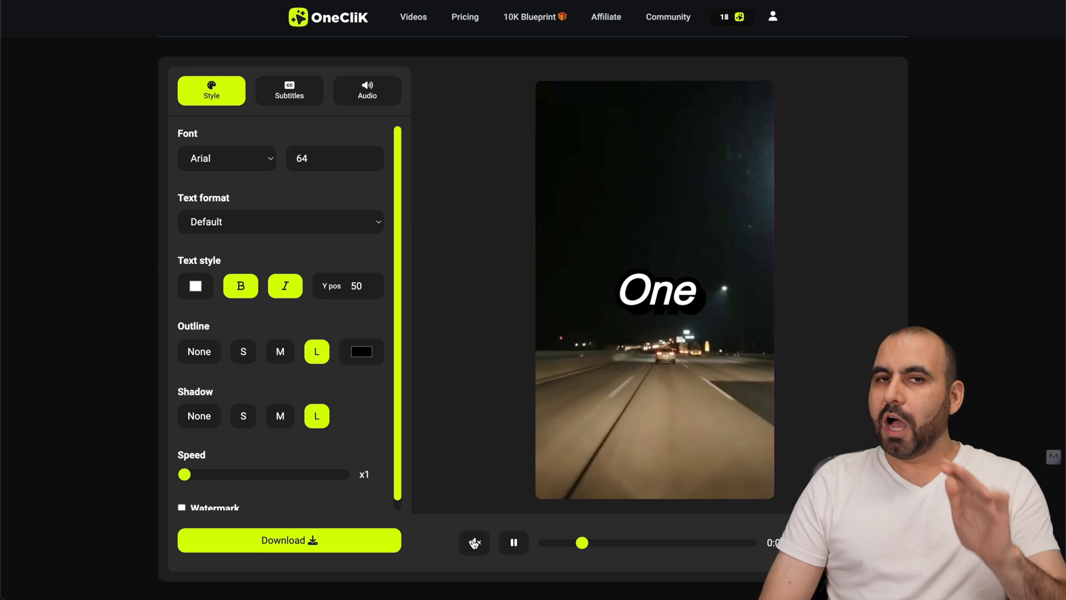
{"action": "left_click", "coordinate": [226, 157]}
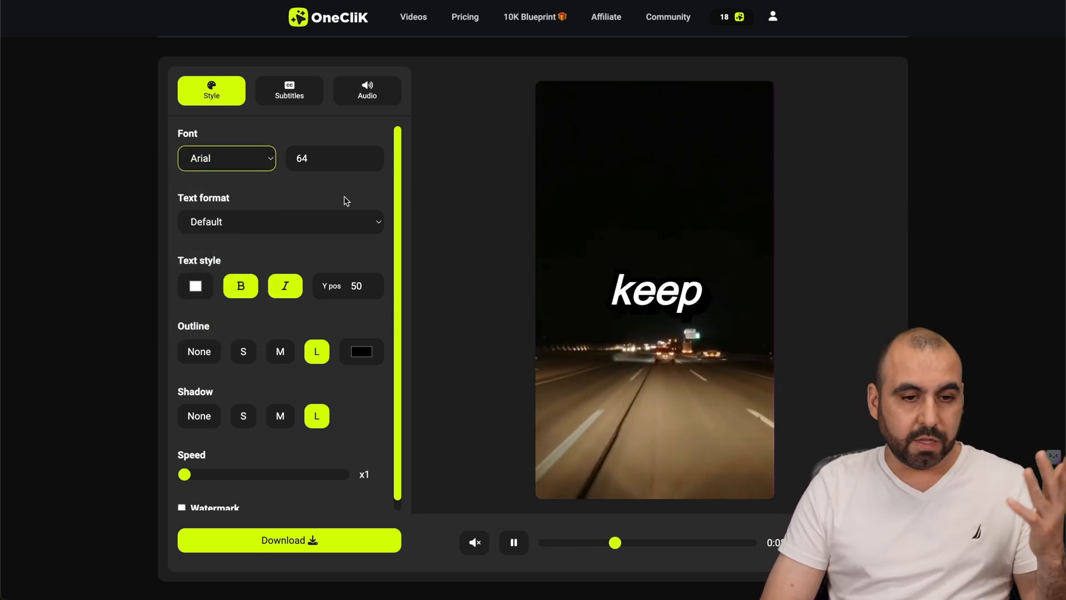
{"action": "left_click", "coordinate": [280, 222]}
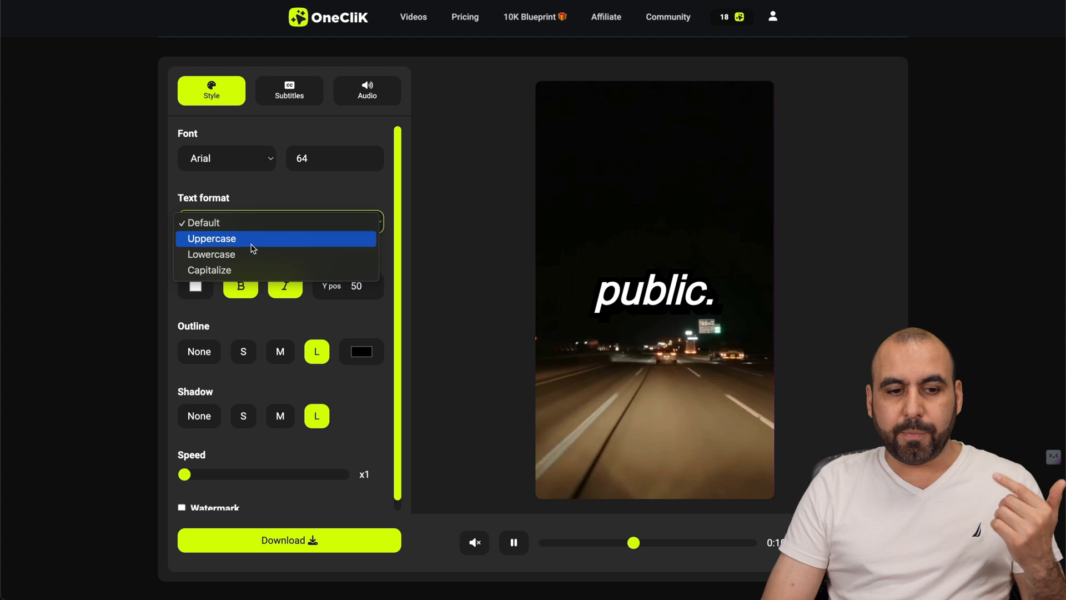
{"action": "left_click", "coordinate": [203, 222]}
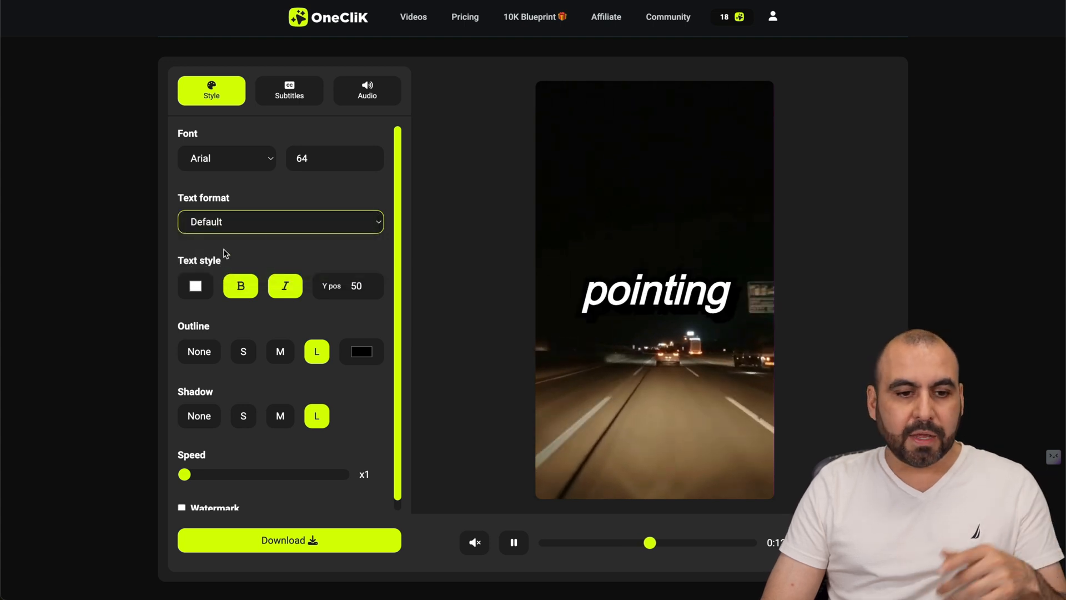
{"action": "left_click", "coordinate": [196, 286]}
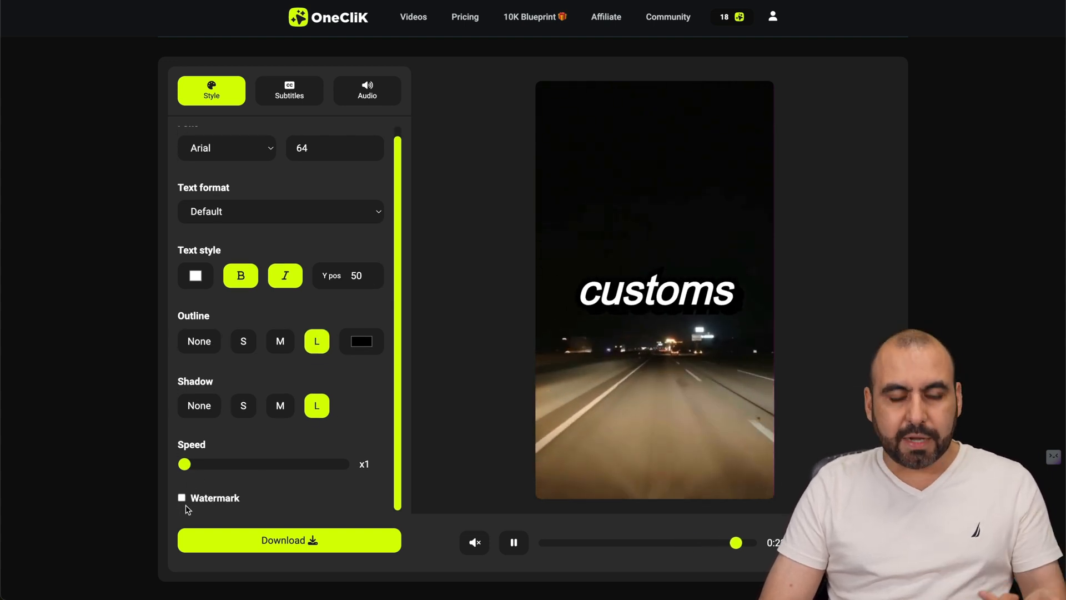
{"action": "left_click", "coordinate": [289, 90]}
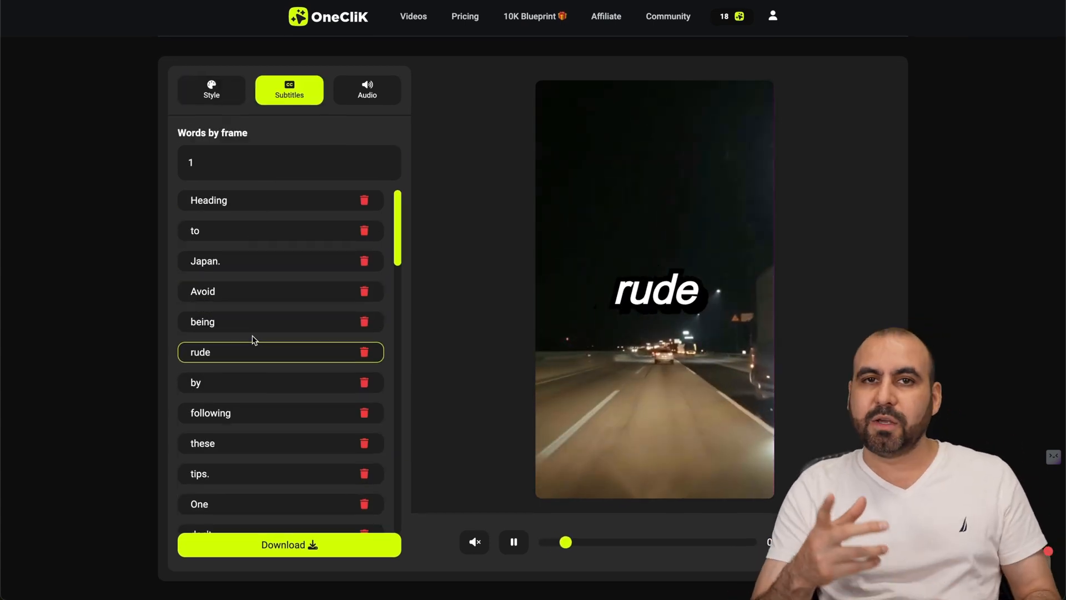
Change the subtitle word 'quiet' to 'quietetesds' and show the audio settings
{"action": "scroll", "scroll_direction": "down", "scroll_amount": 3}
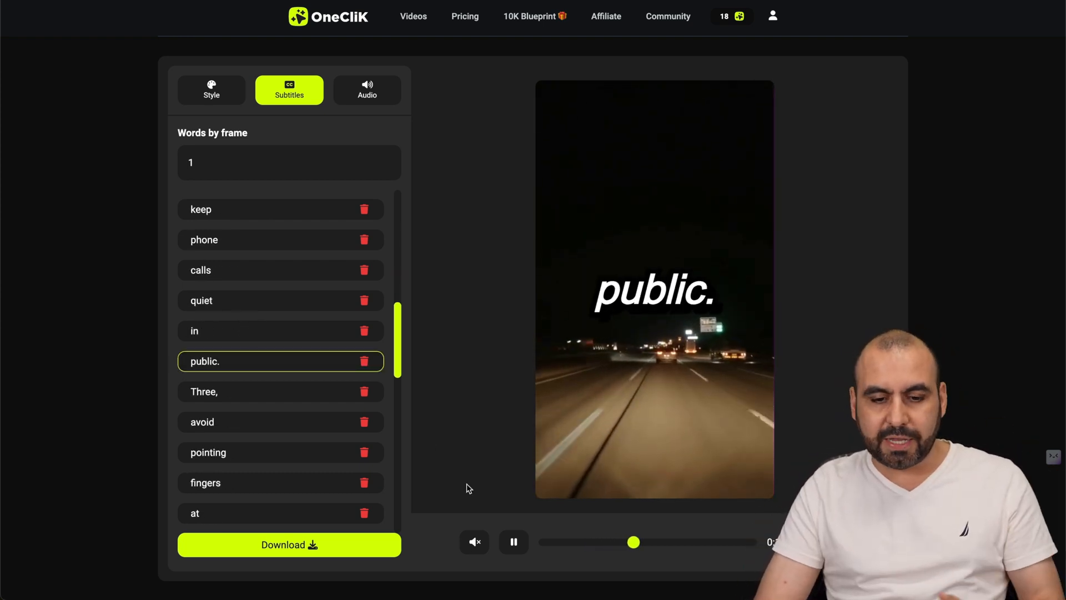
{"action": "left_click", "coordinate": [513, 542]}
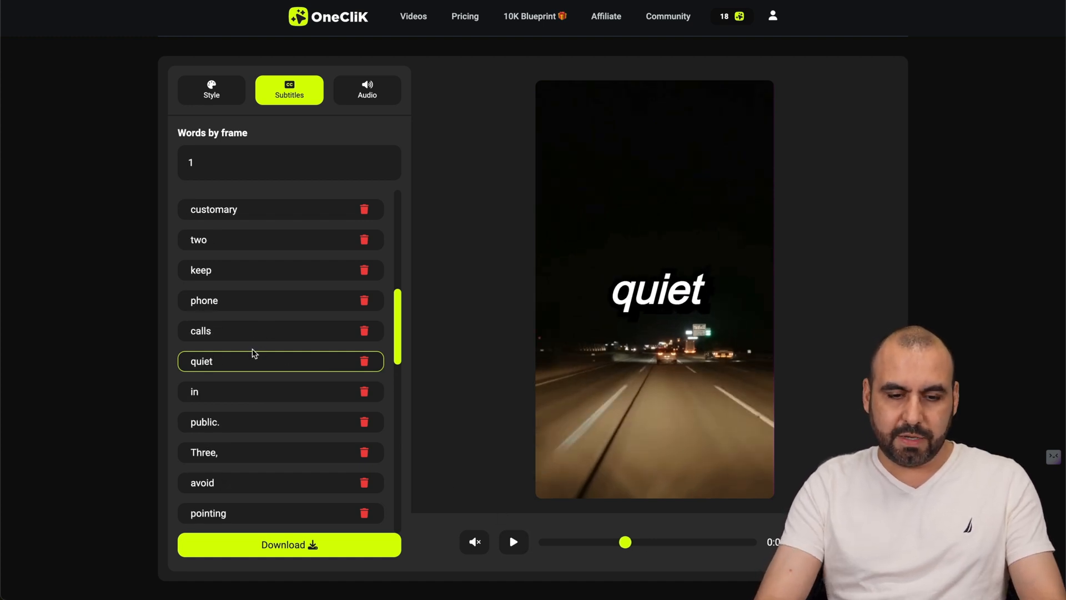
{"action": "type", "text": "etesds"}
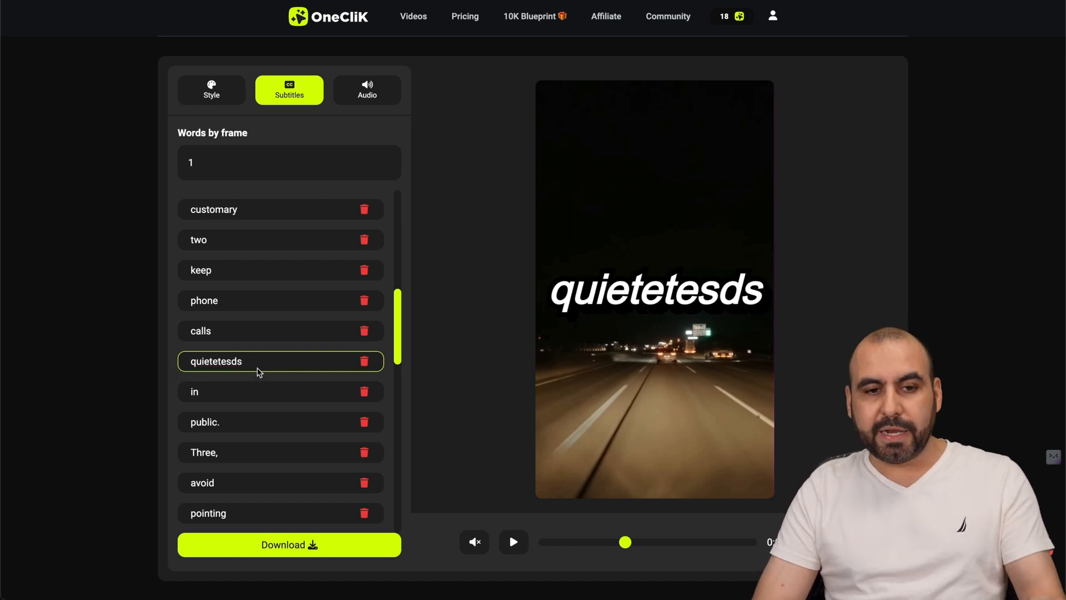
{"action": "left_click", "coordinate": [368, 90]}
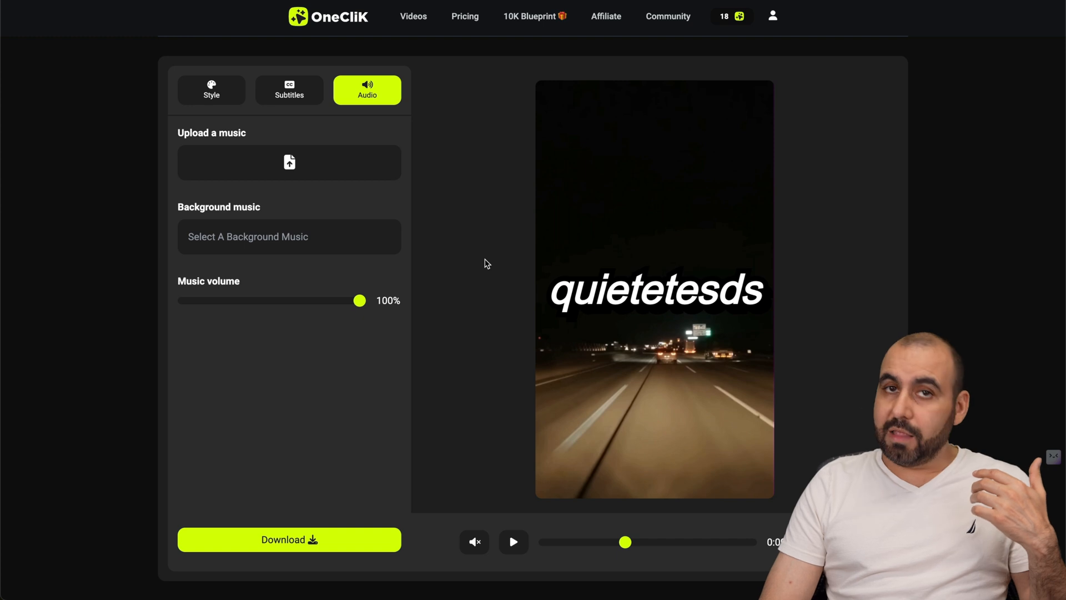
Review the Split Screen video's style and subtitle words, then return to My videos
{"action": "left_click", "coordinate": [413, 17]}
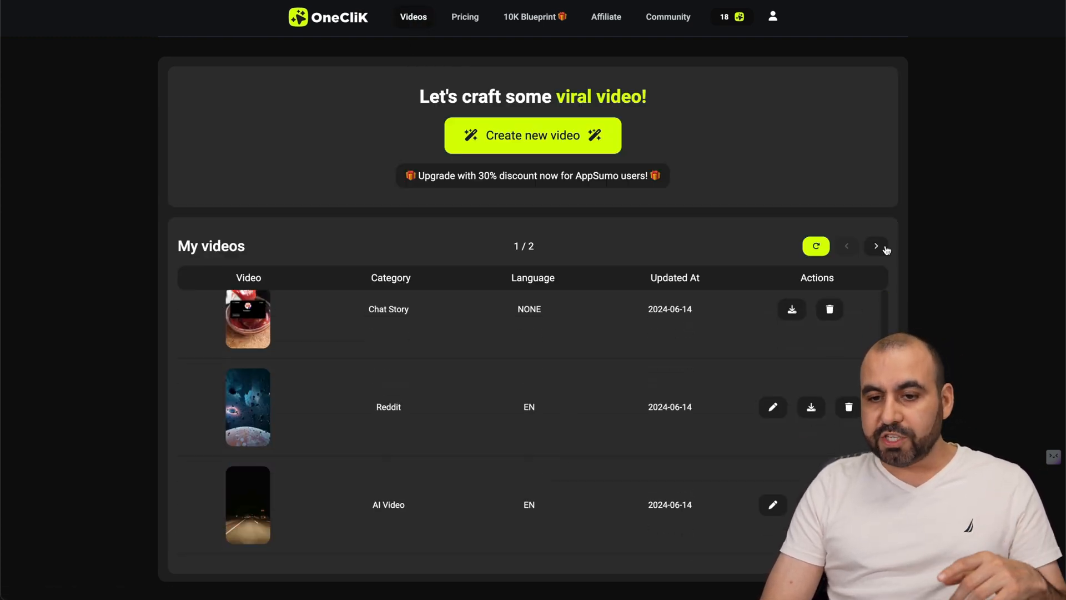
{"action": "left_click", "coordinate": [876, 245]}
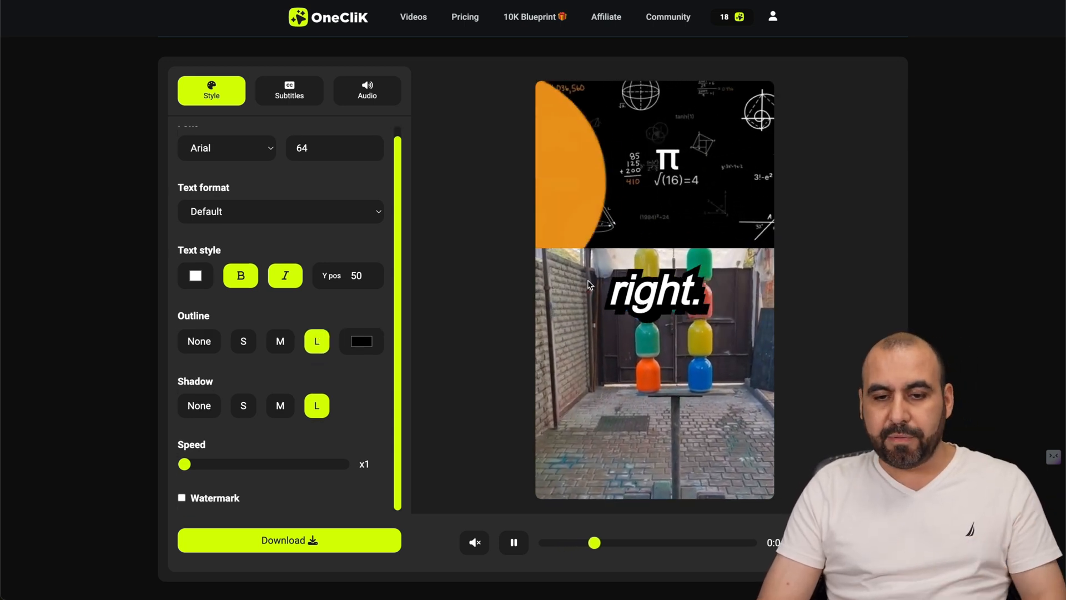
{"action": "left_click", "coordinate": [289, 90]}
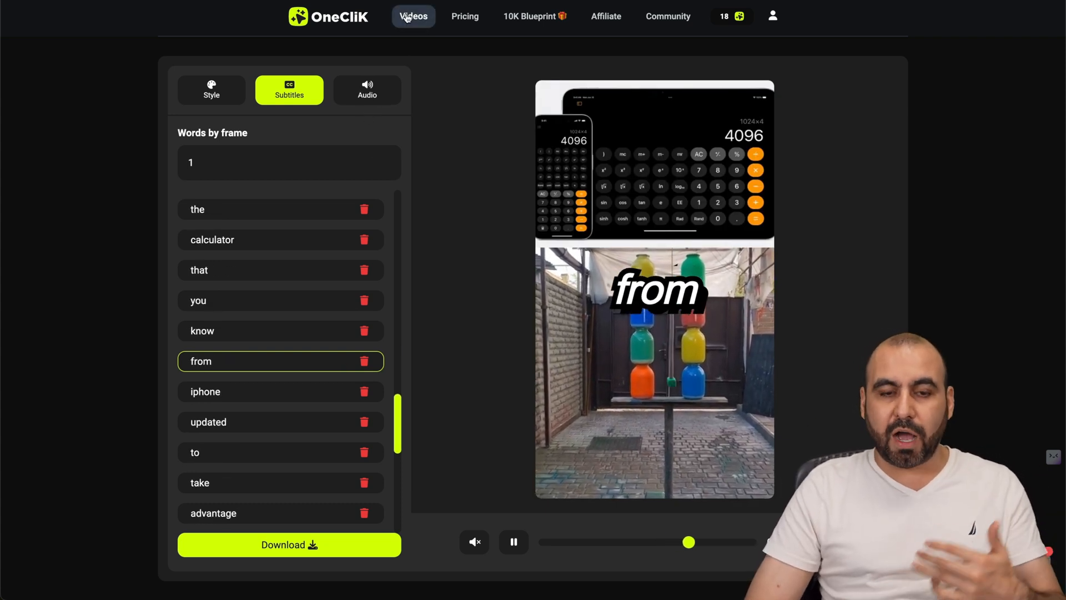
{"action": "left_click", "coordinate": [413, 16]}
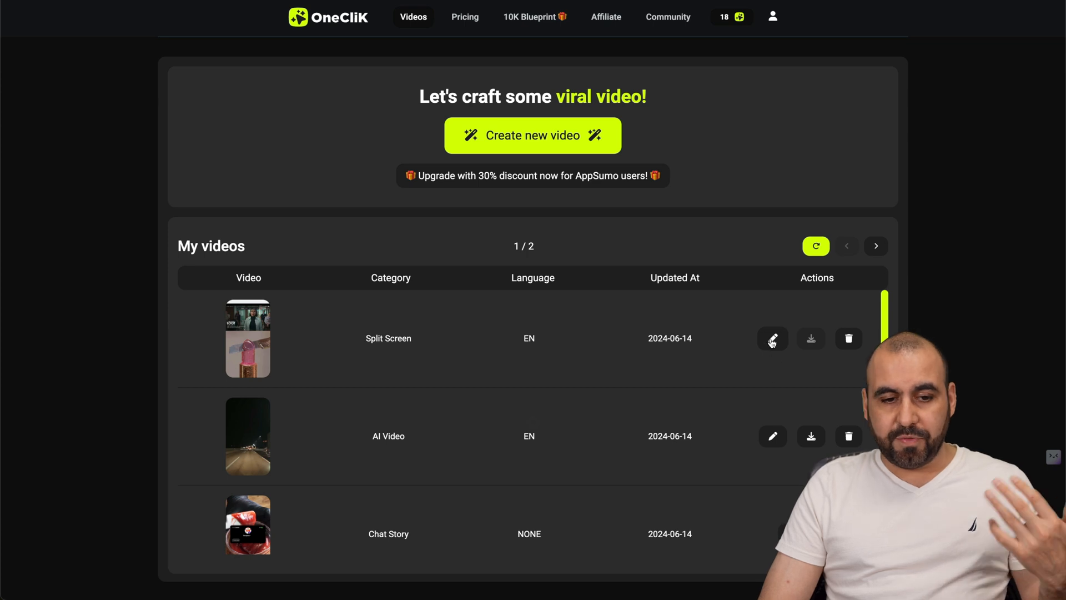
Start a new video to reach the Select your template step
{"action": "left_click", "coordinate": [772, 337]}
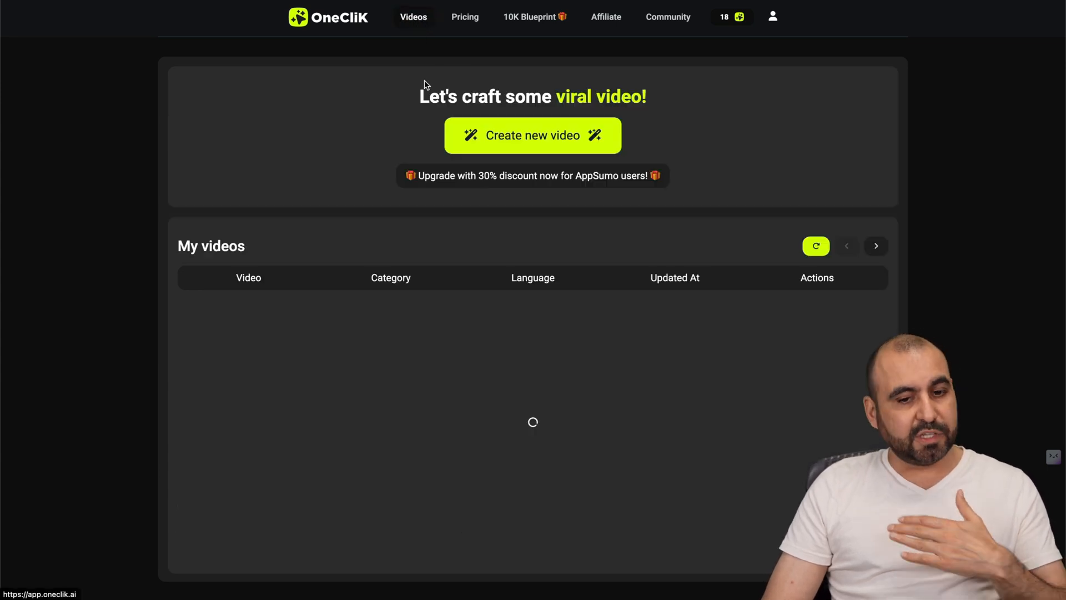
{"action": "left_click", "coordinate": [532, 134]}
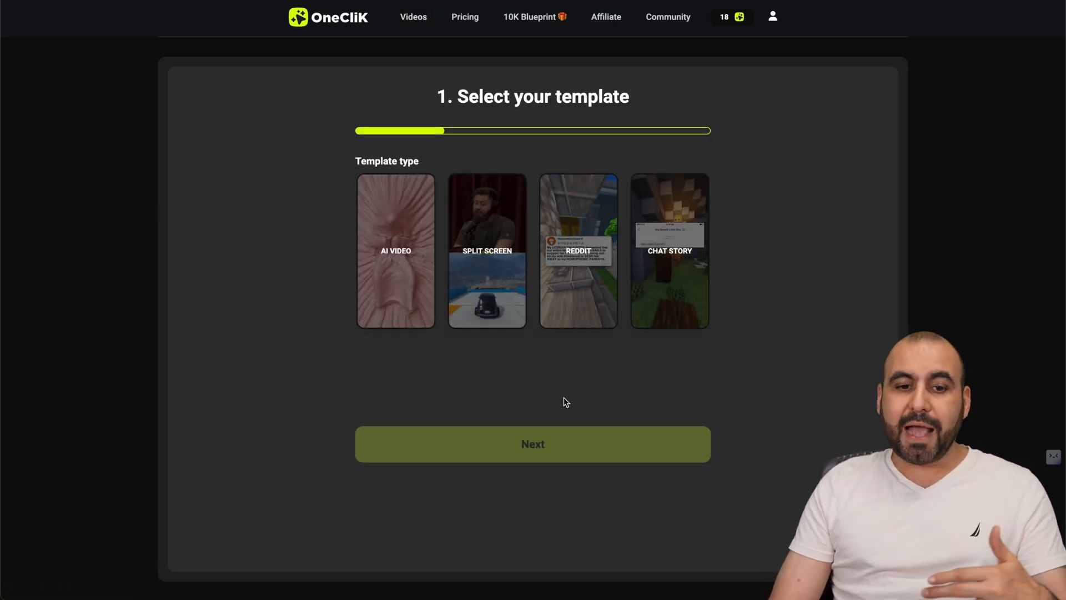